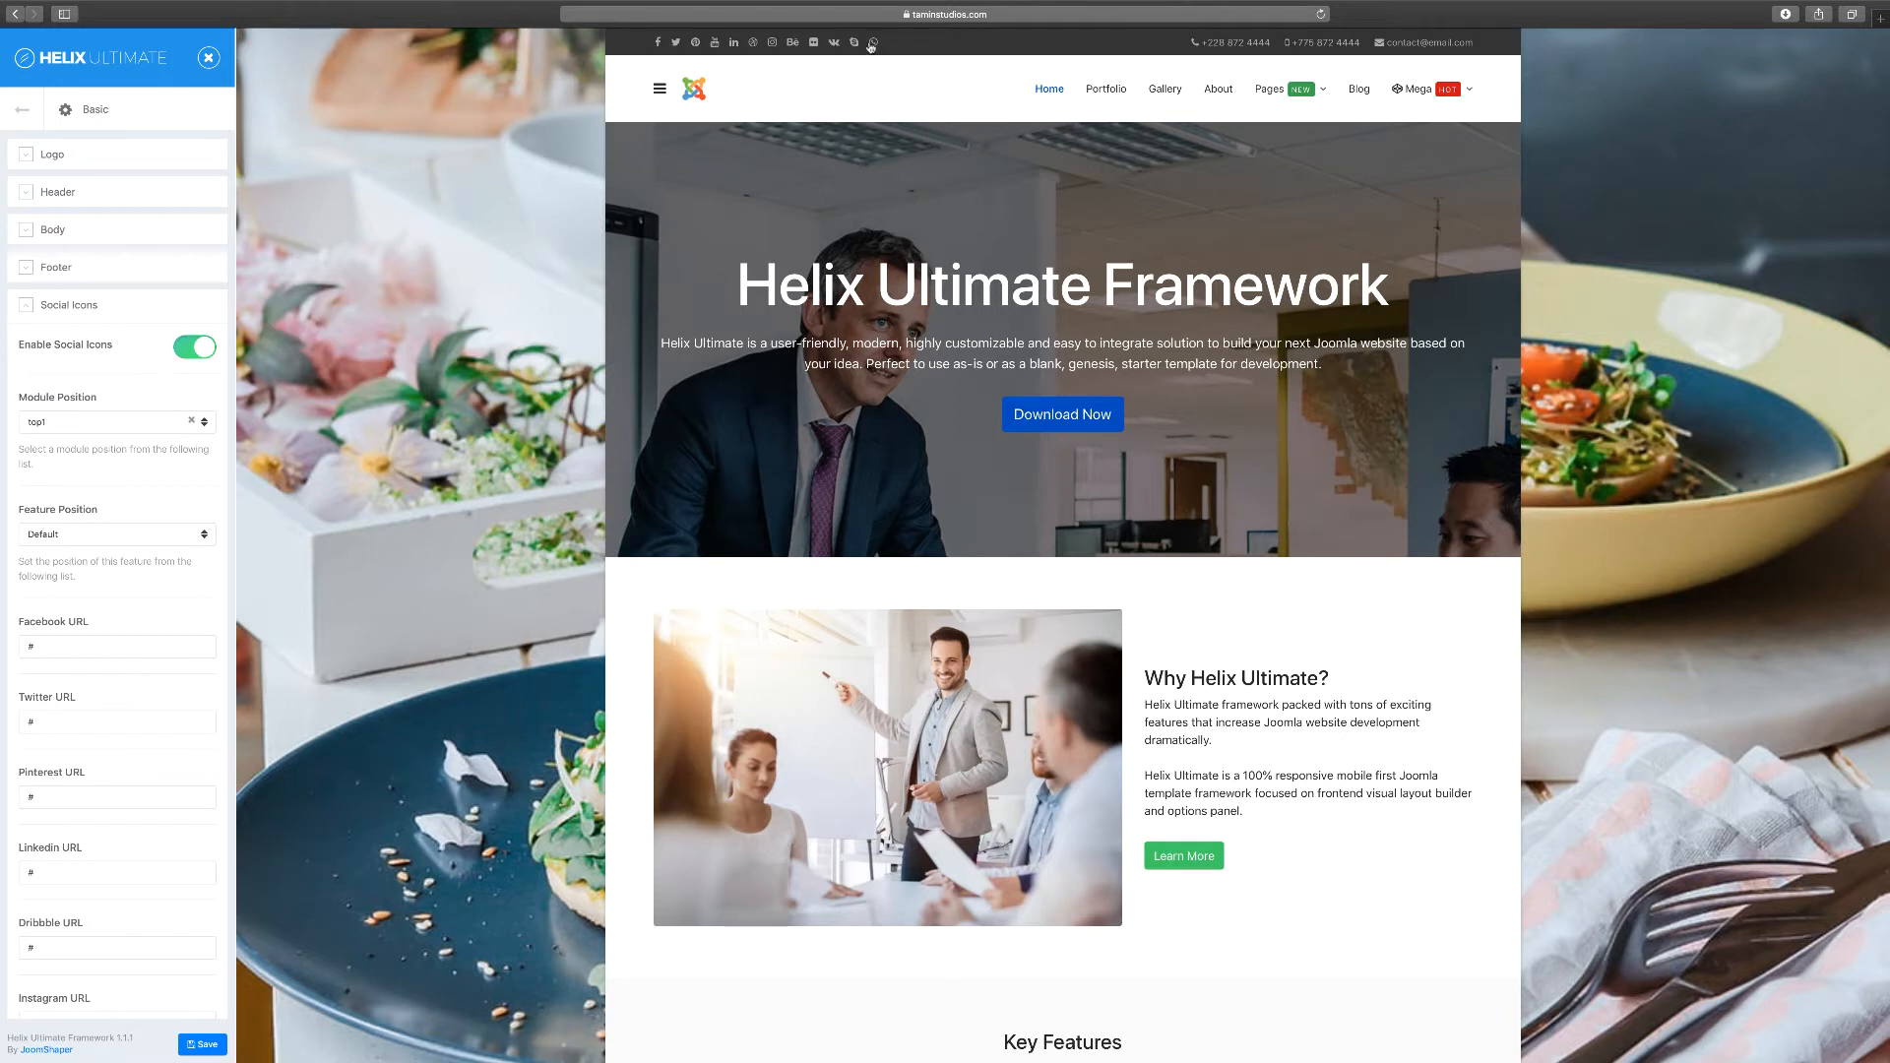
Step: Toggle Enable Social Icons off to hide the top-bar network icons
{"action": "left_click", "coordinate": [194, 348]}
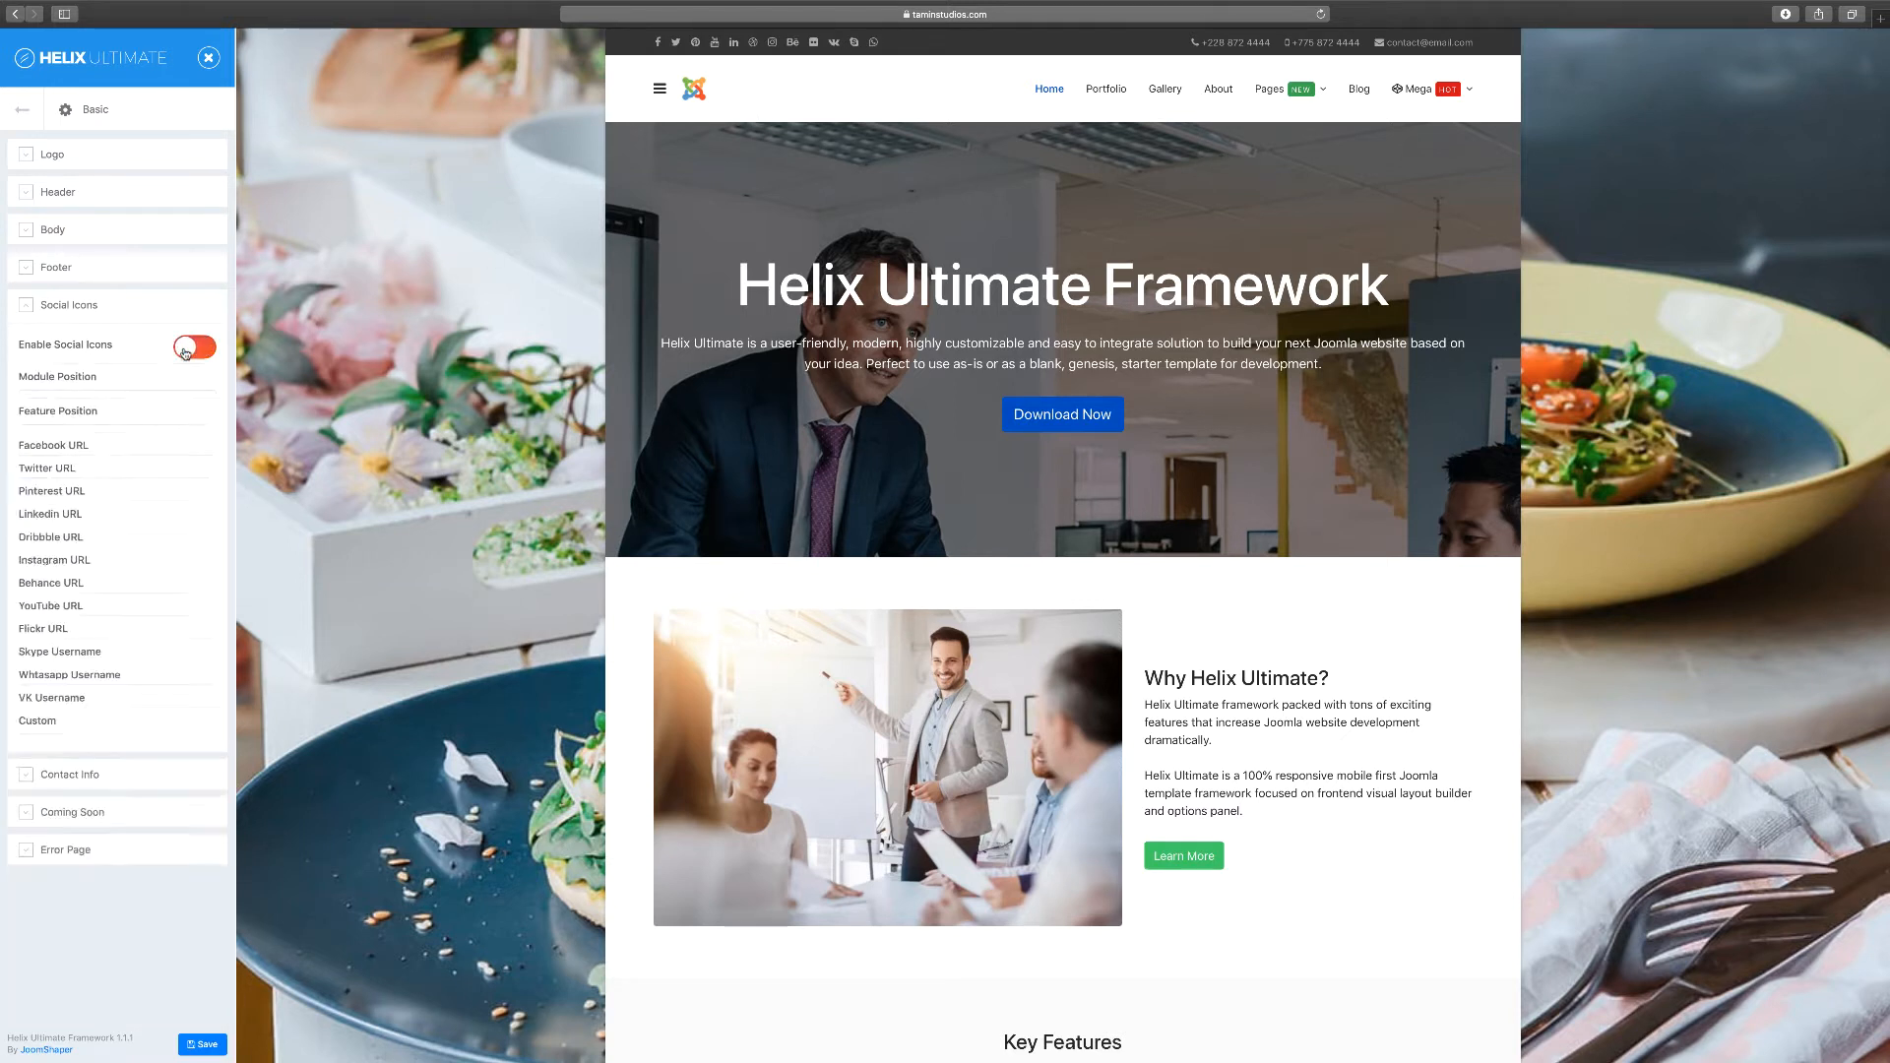
{"action": "left_click", "coordinate": [194, 346]}
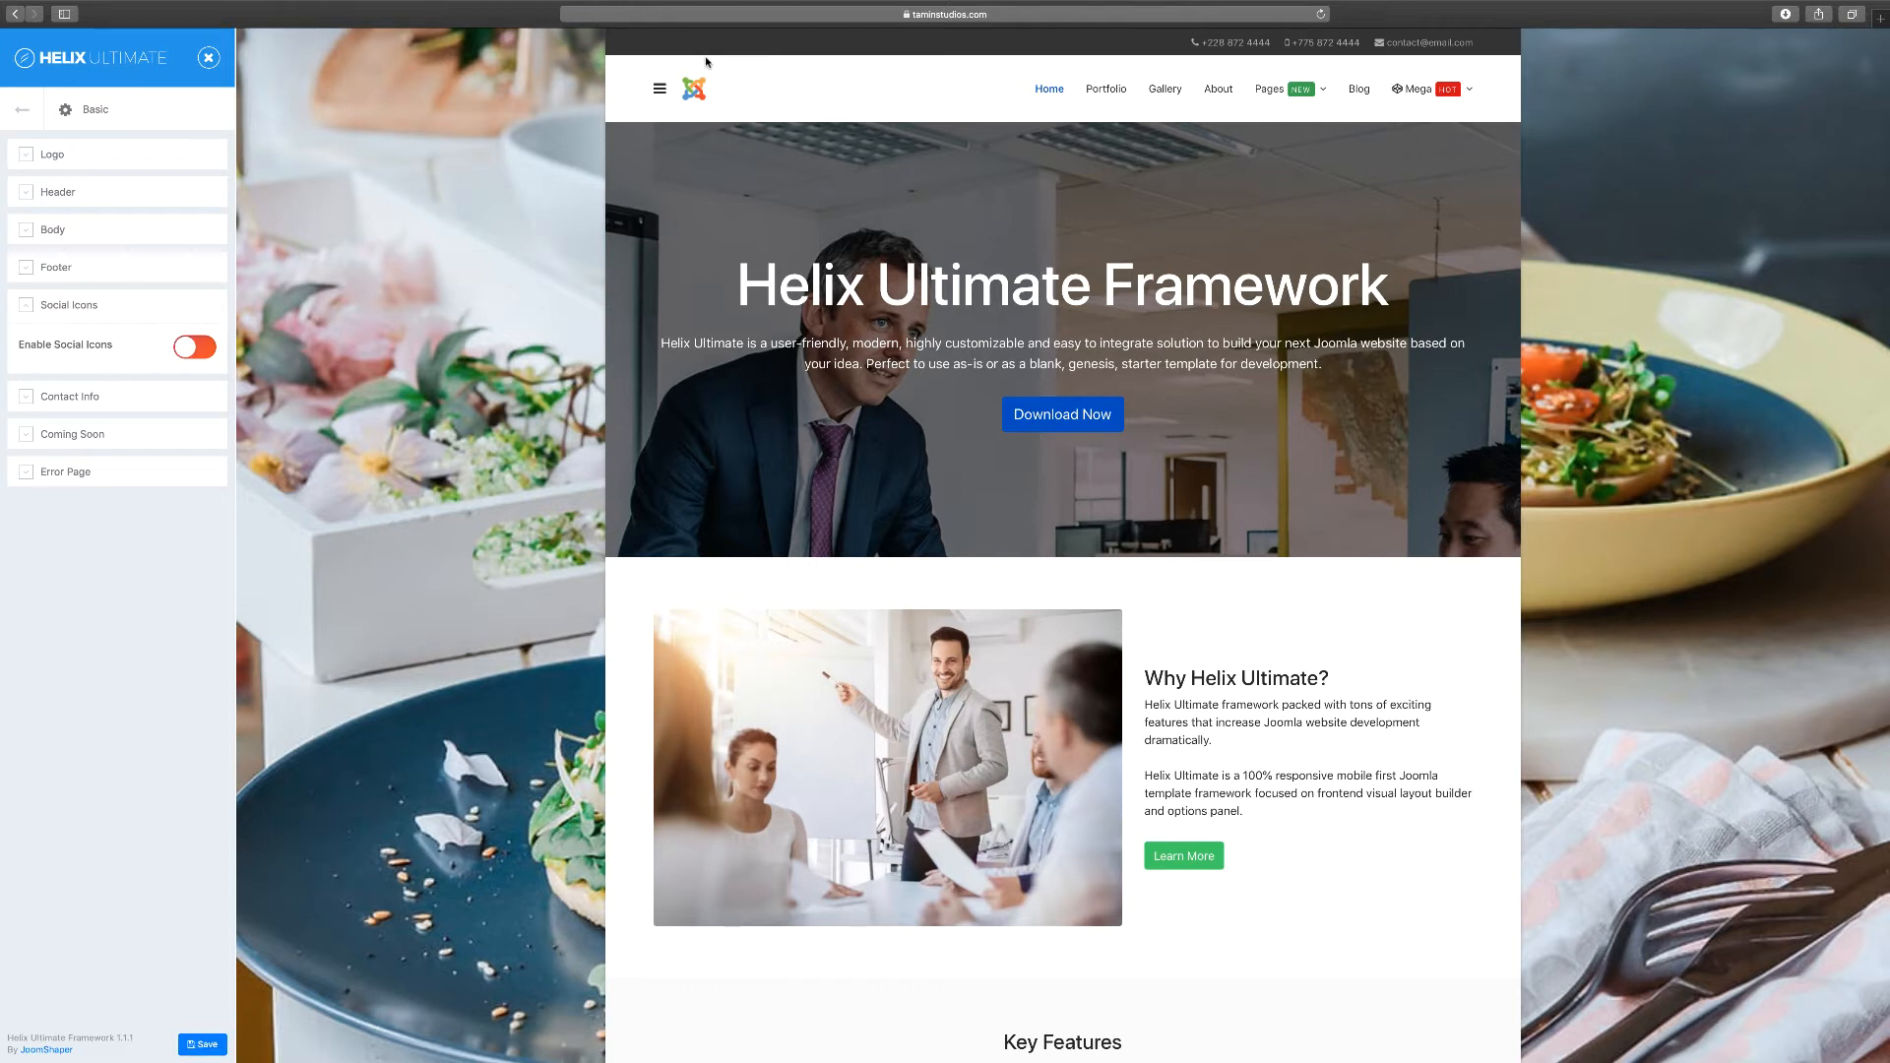
{"action": "mouse_move", "coordinate": [685, 53]}
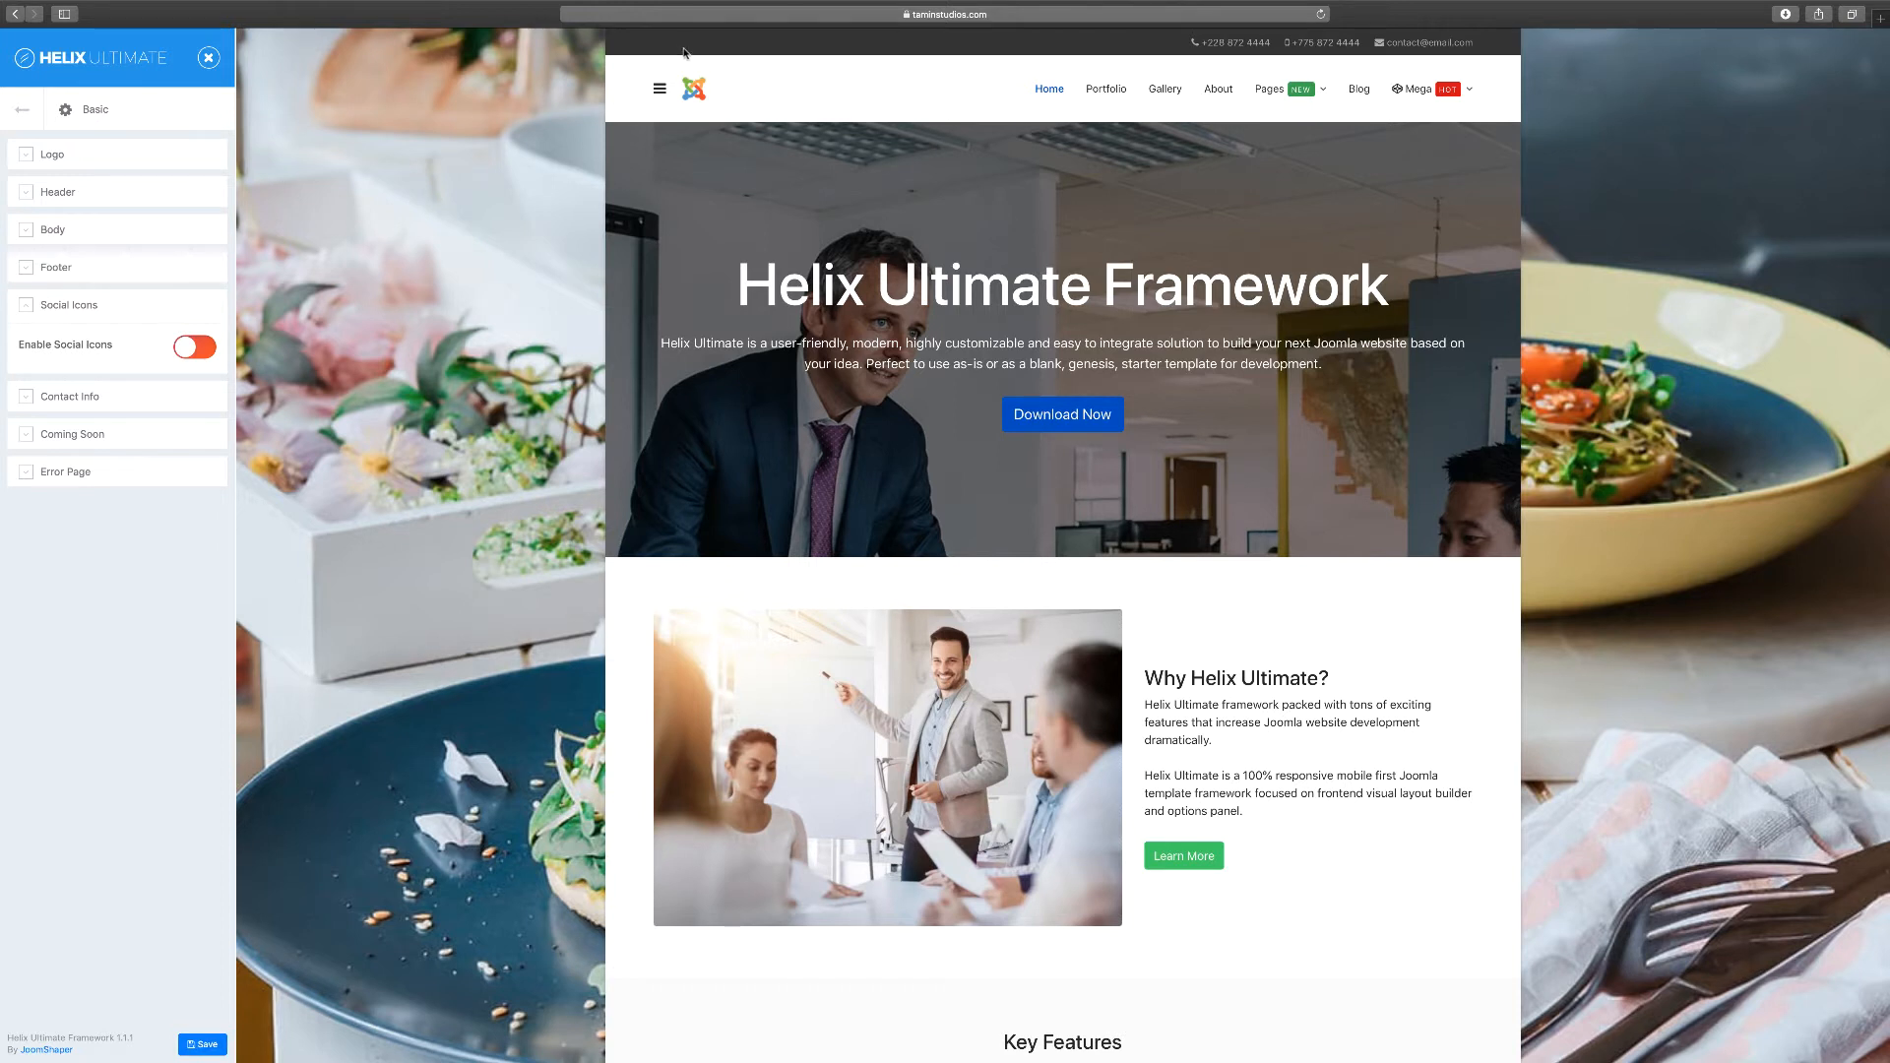
Step: Re-enable Social Icons and review the Module Position, Feature Position and URL fields
{"action": "left_click", "coordinate": [193, 348]}
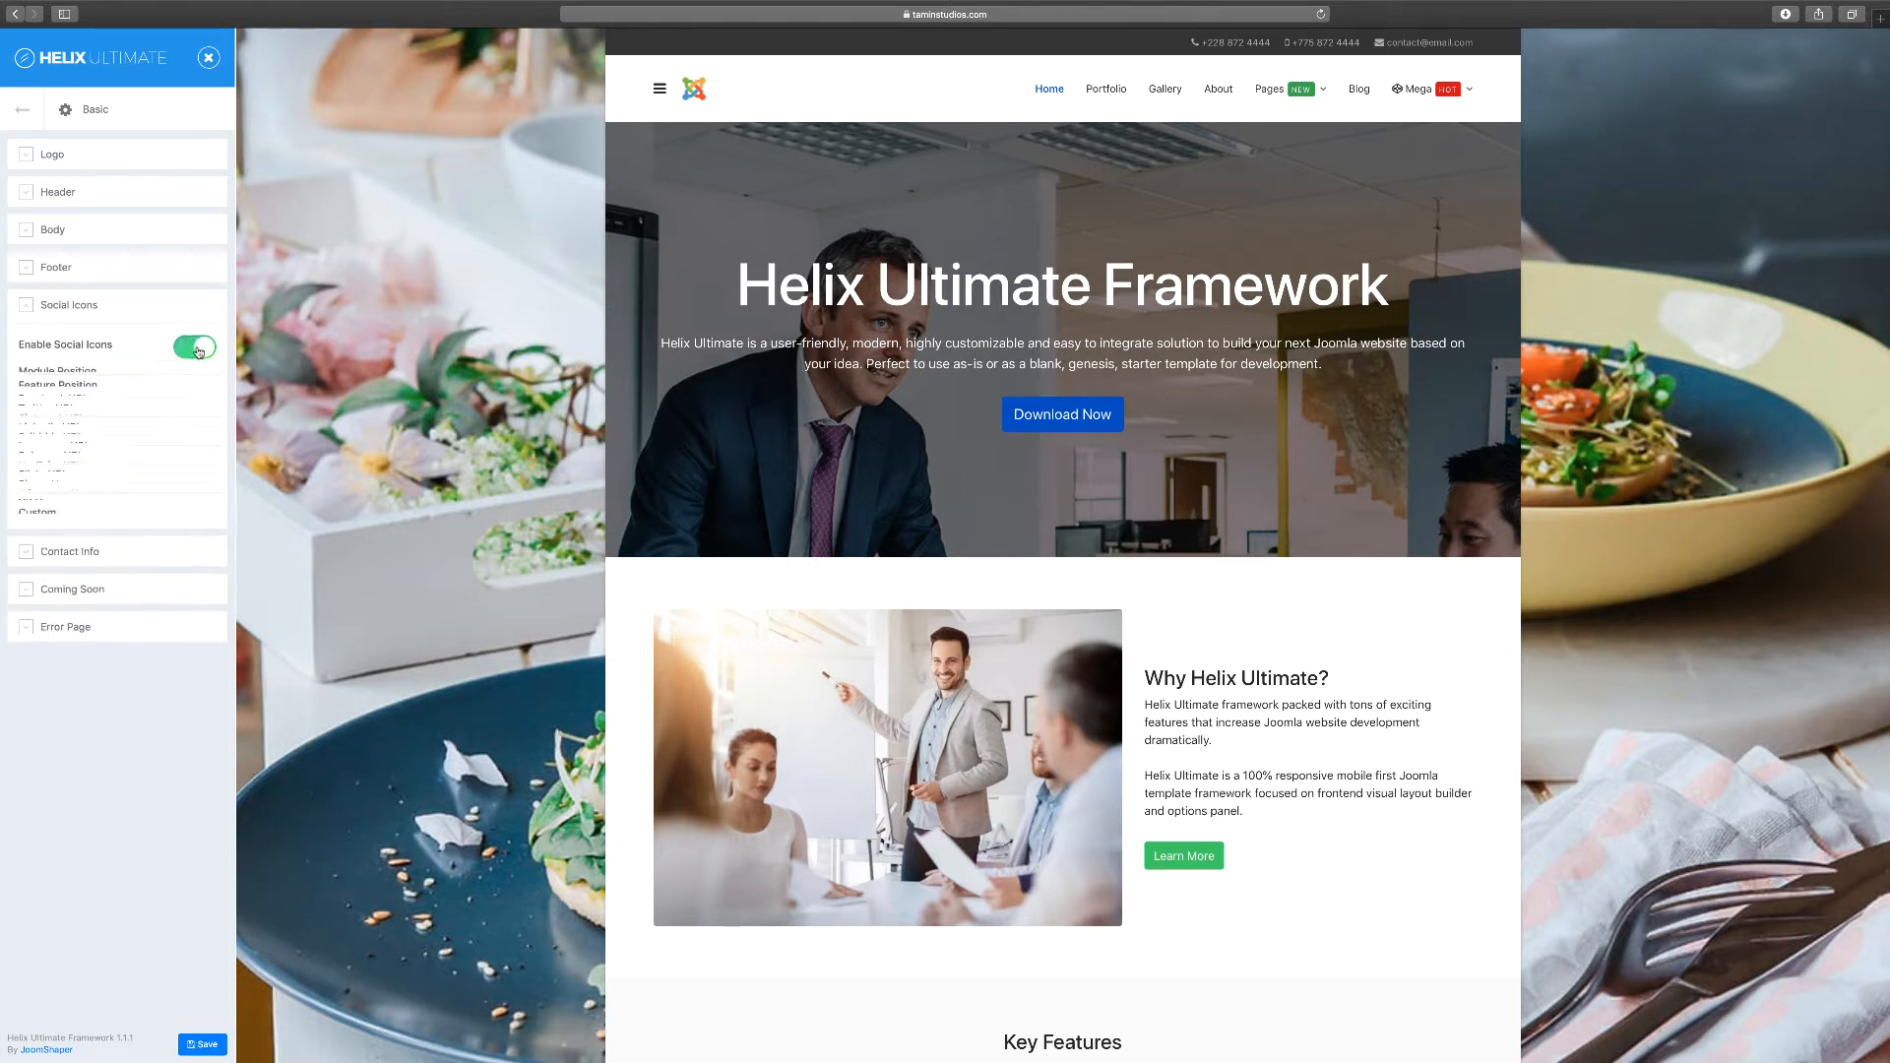
{"action": "left_click", "coordinate": [193, 347]}
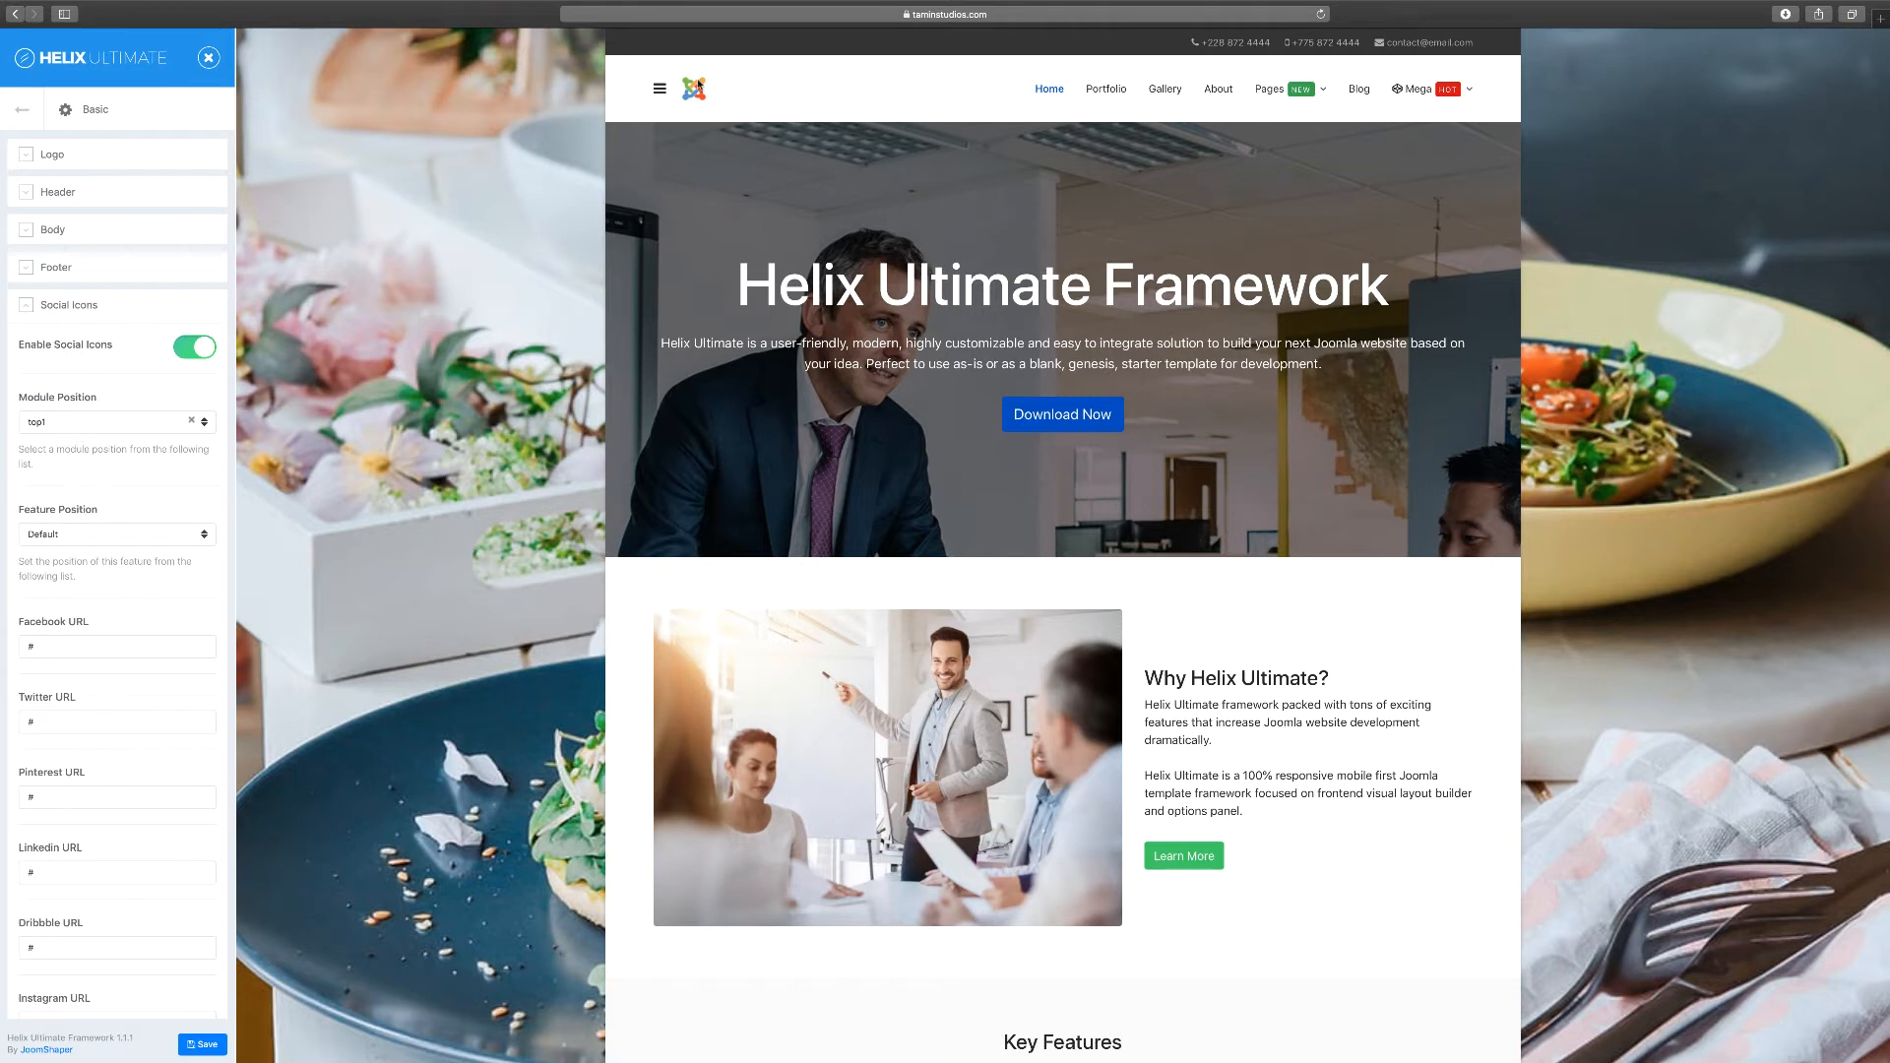
{"action": "mouse_move", "coordinate": [151, 451]}
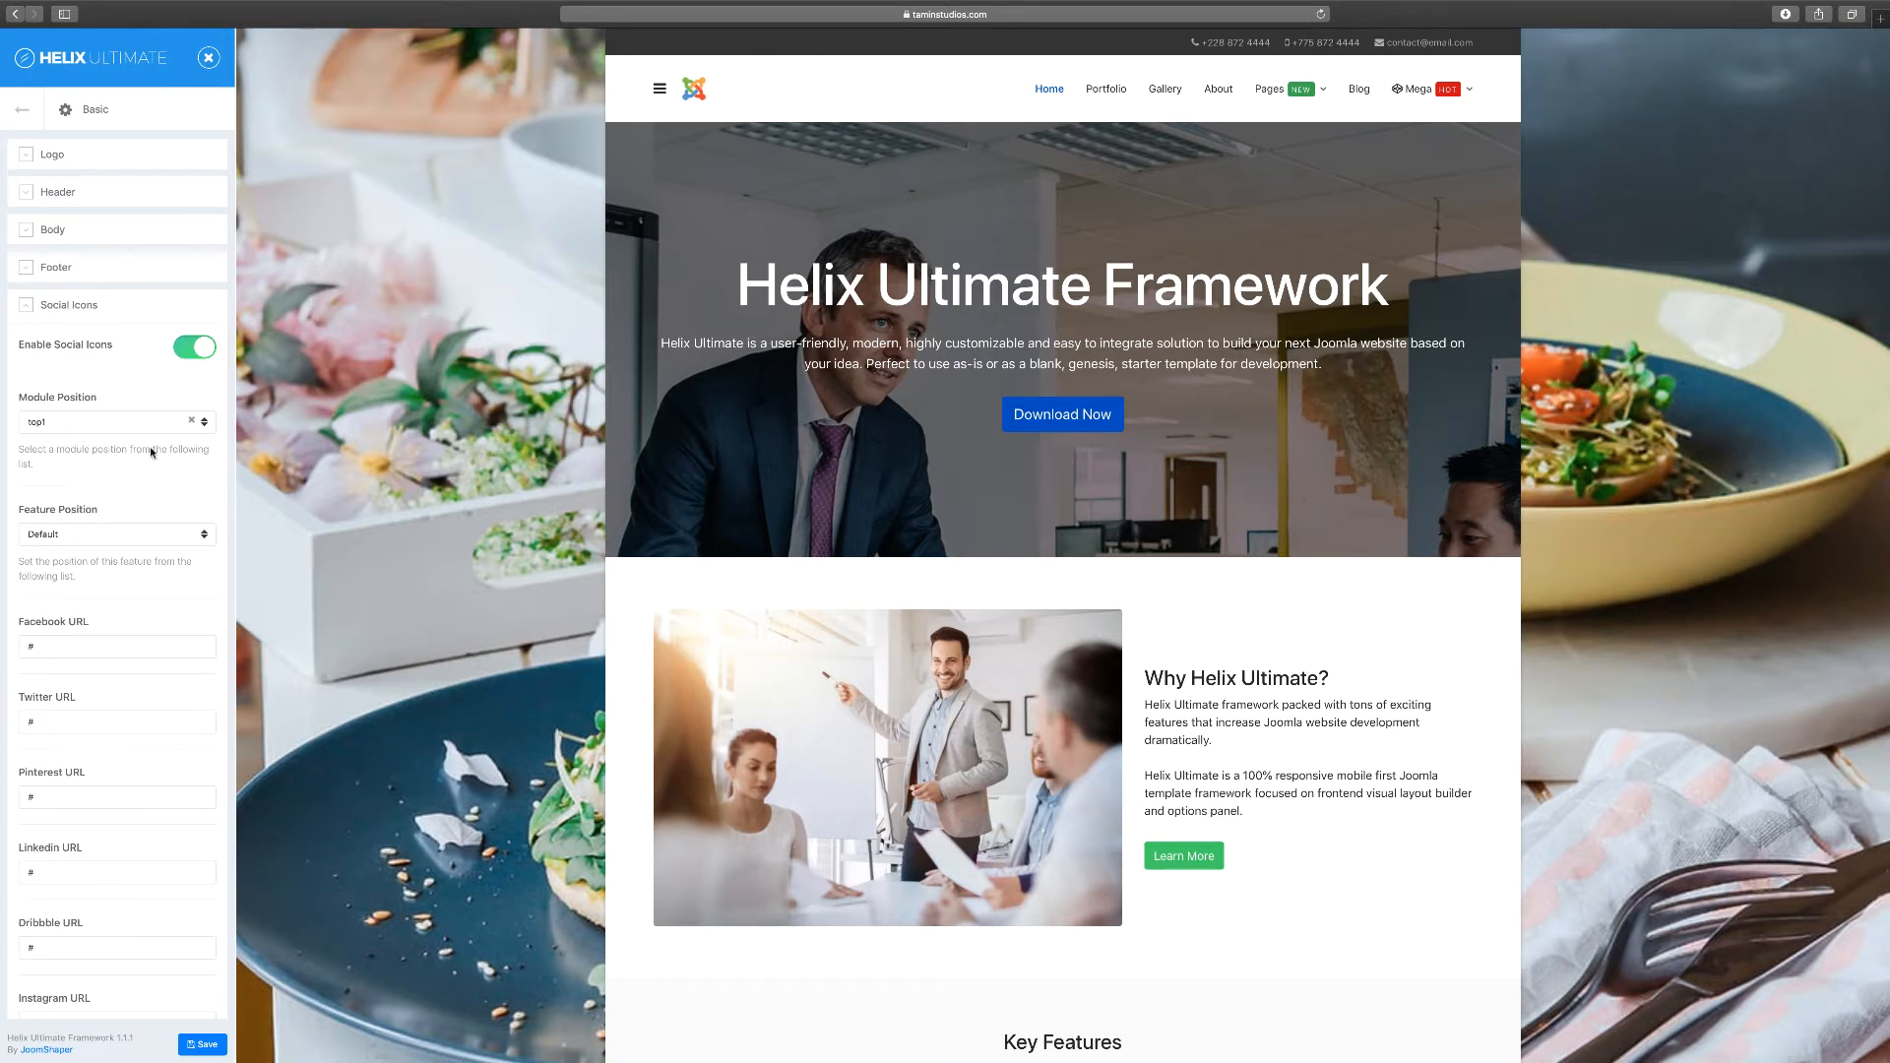
{"action": "mouse_move", "coordinate": [882, 358]}
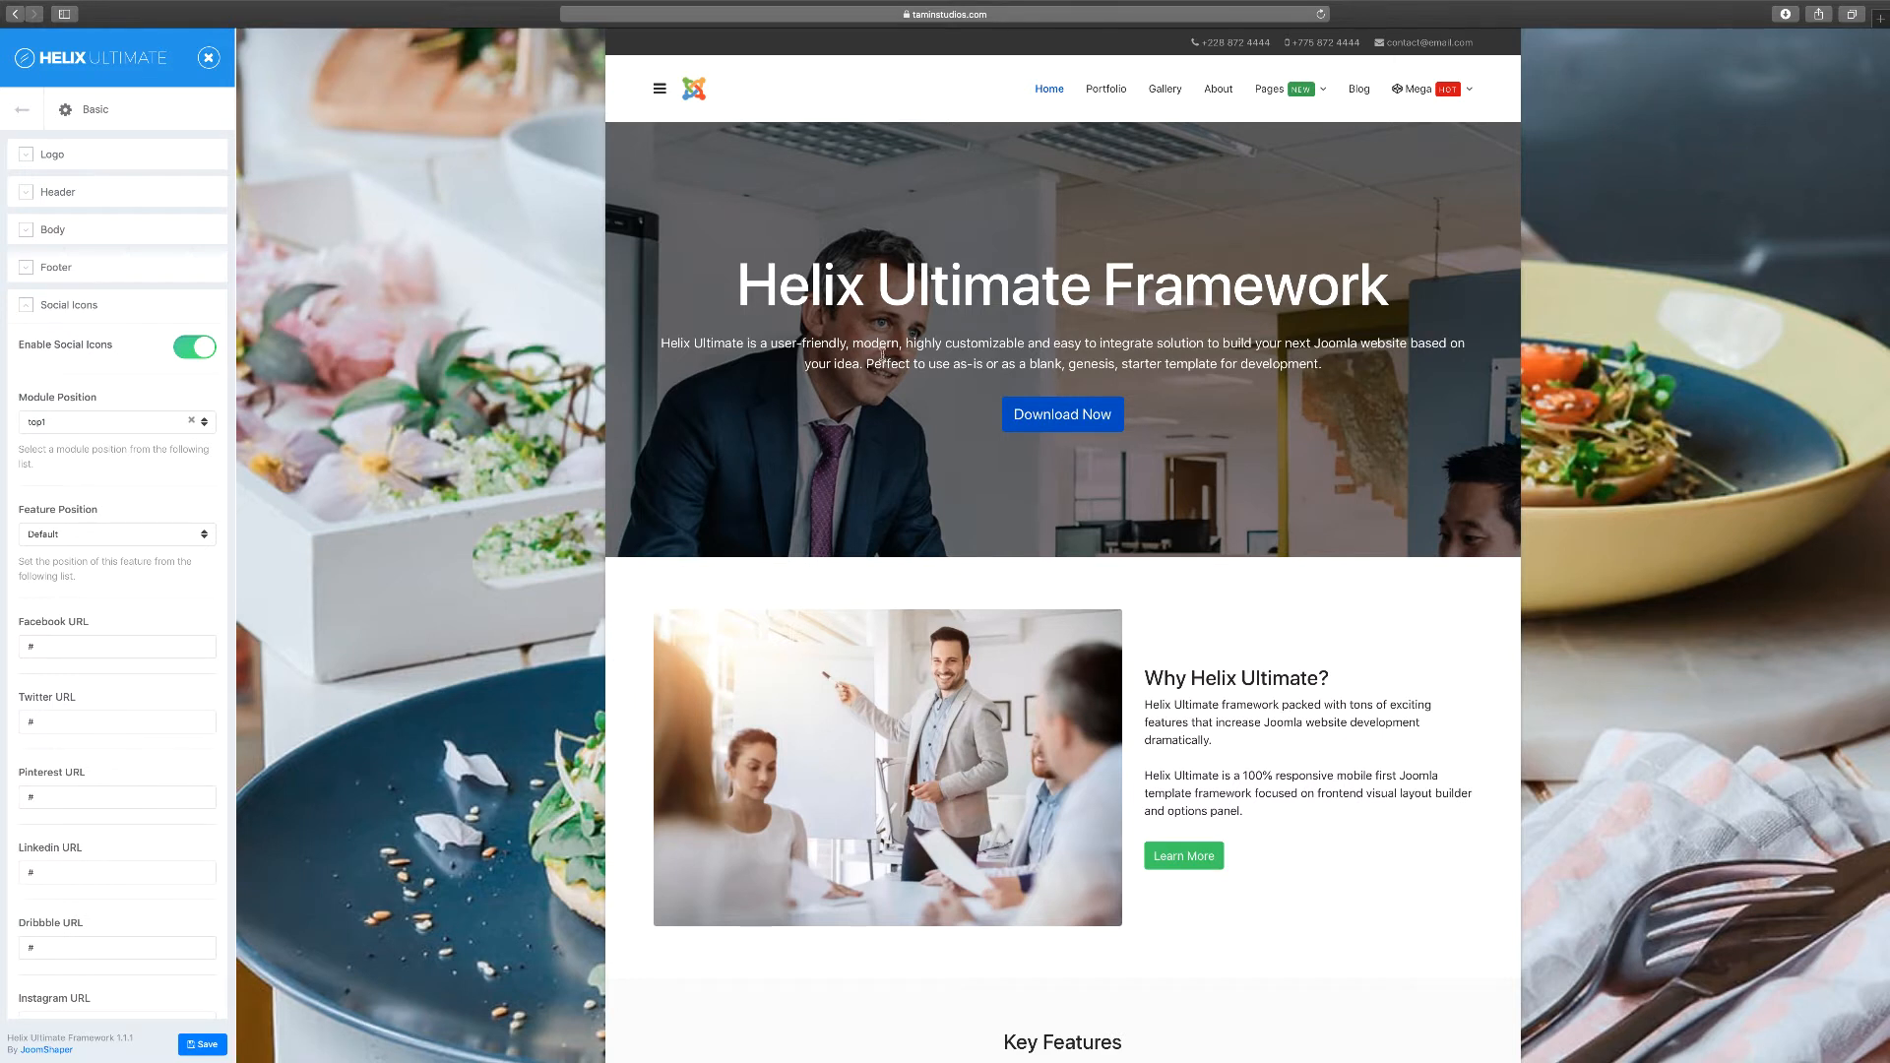
{"action": "mouse_move", "coordinate": [360, 596]}
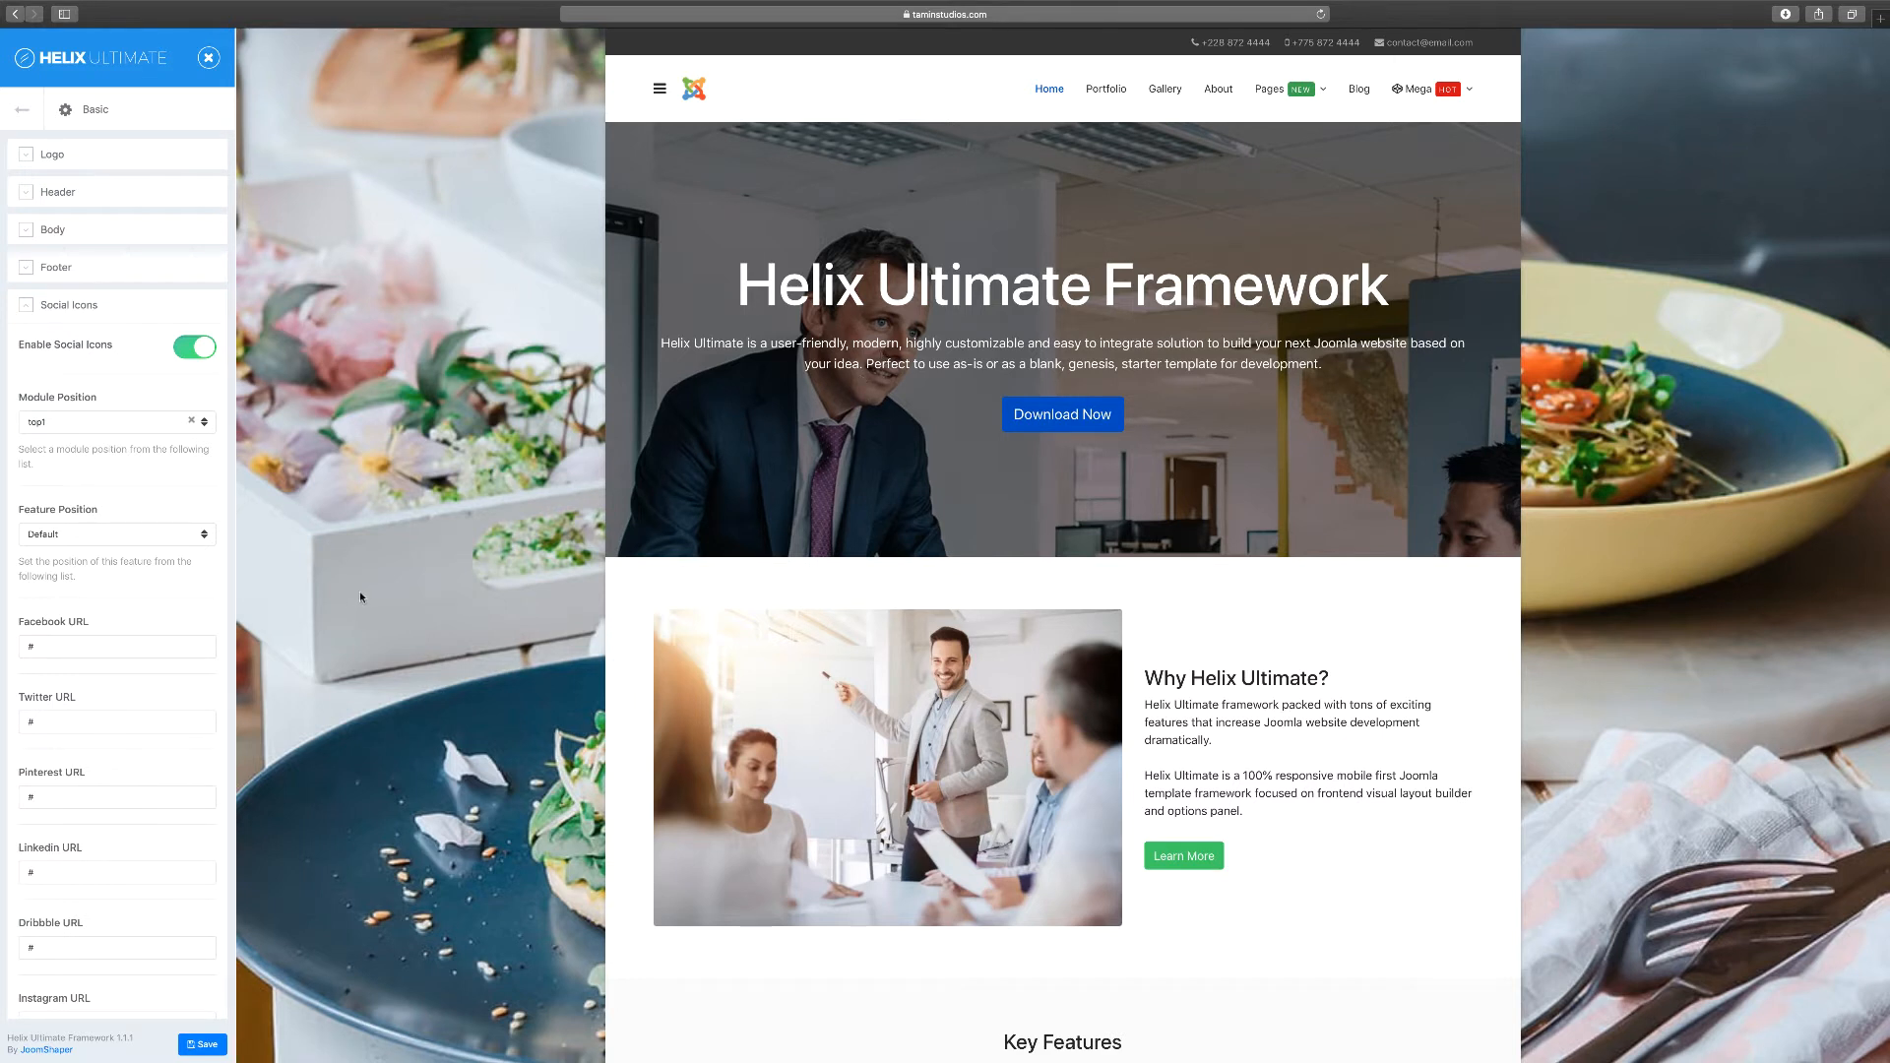
{"action": "mouse_move", "coordinate": [225, 591]}
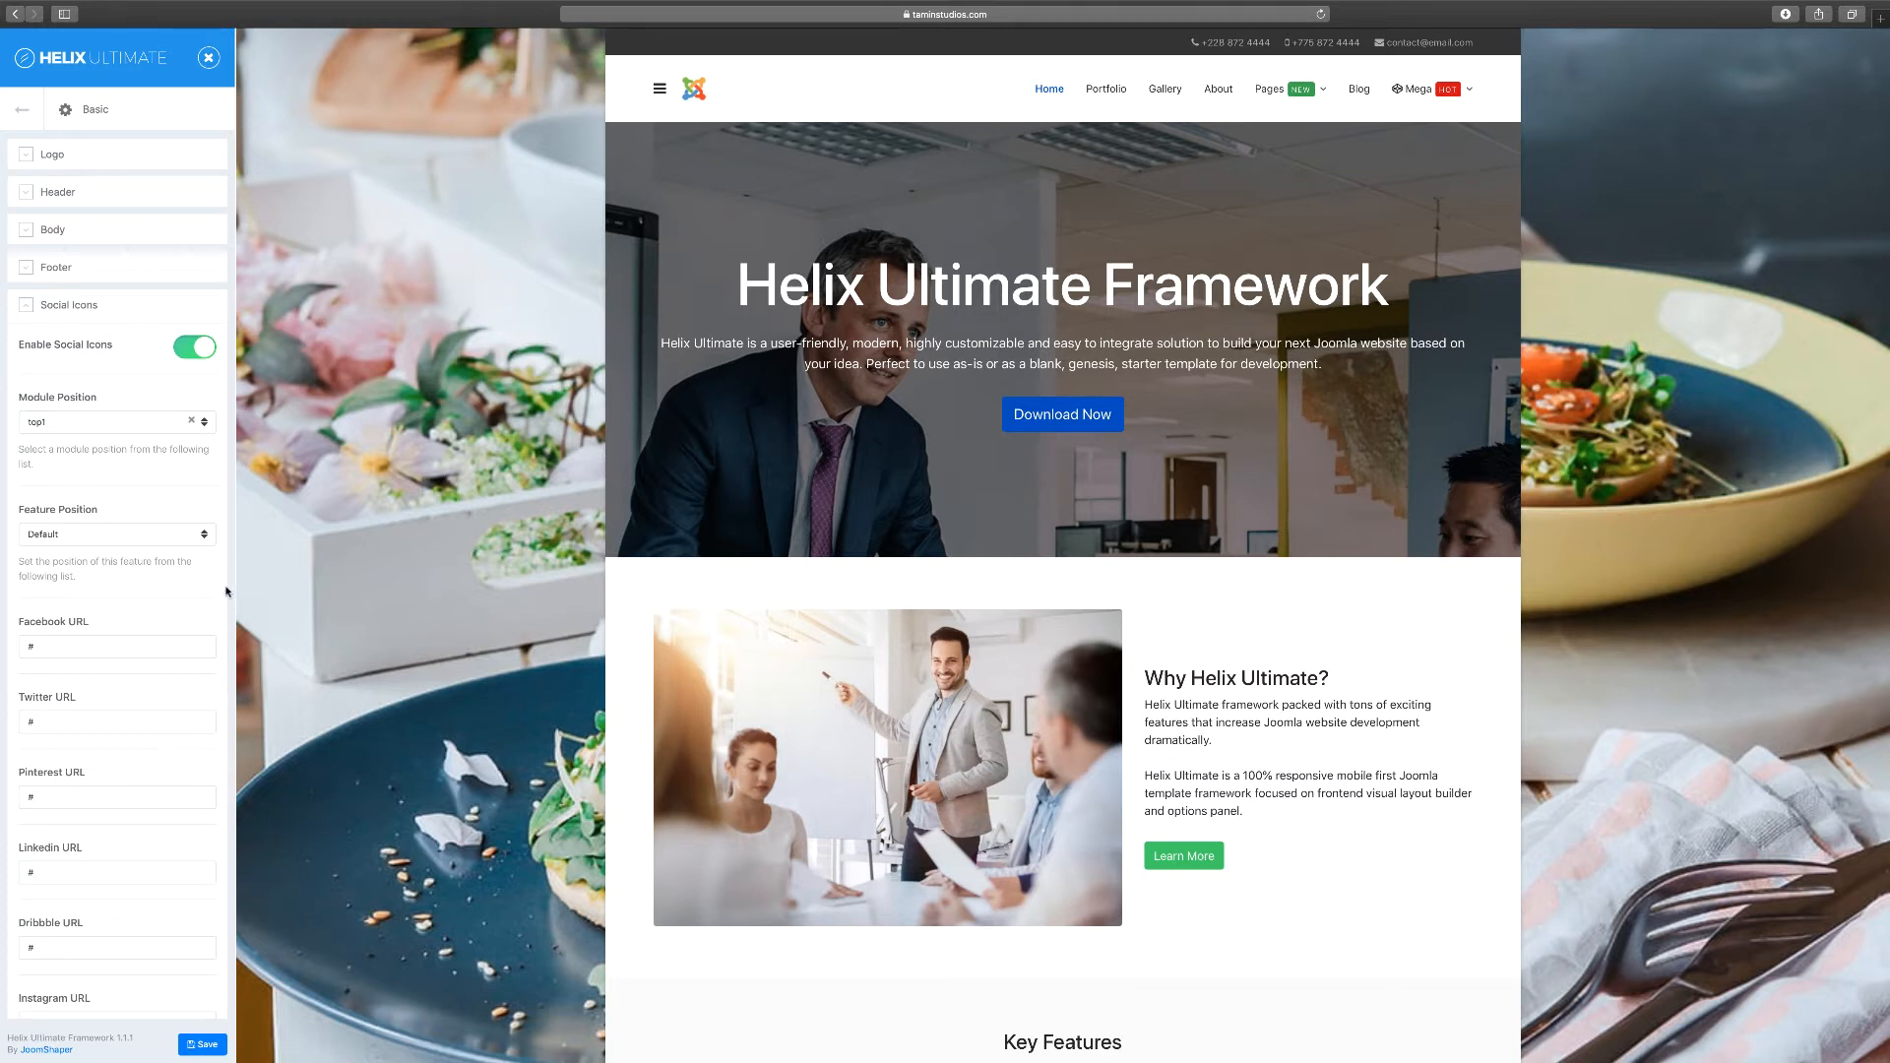
{"action": "mouse_move", "coordinate": [129, 549]}
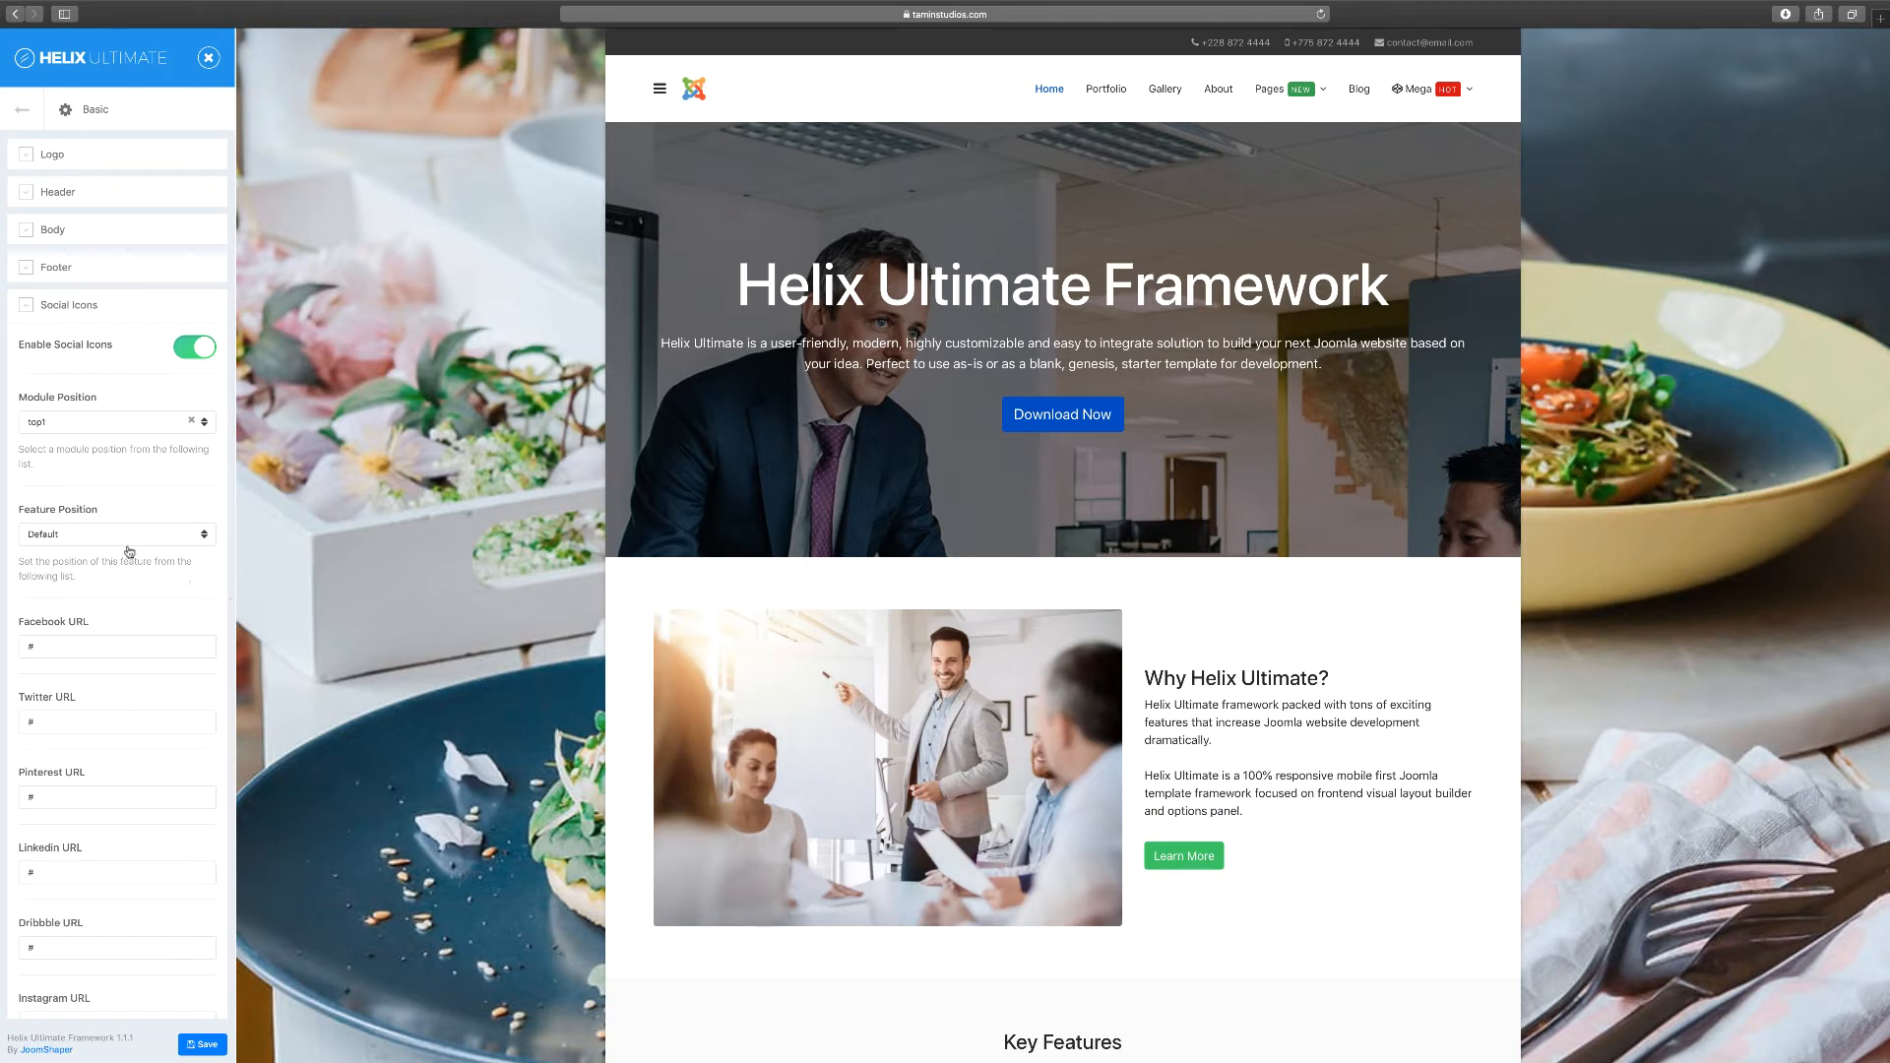
{"action": "left_click", "coordinate": [108, 422]}
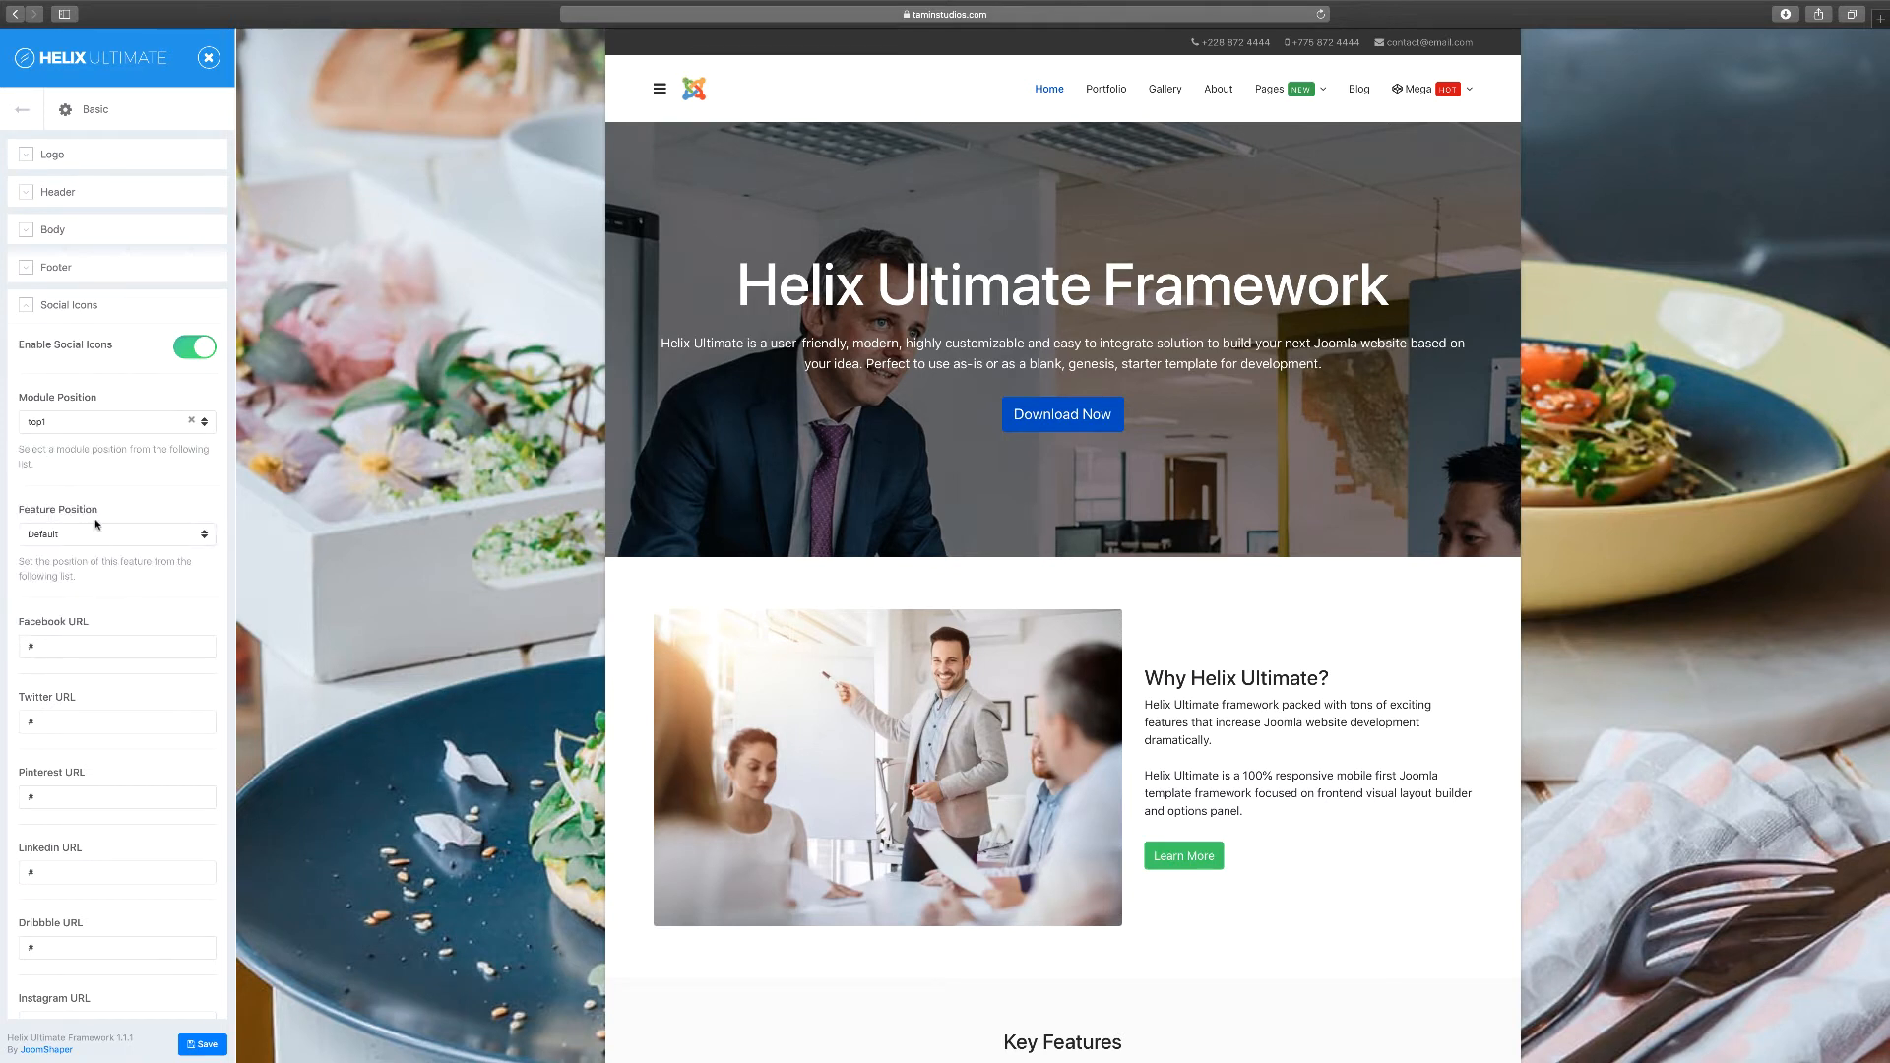
{"action": "left_click", "coordinate": [117, 534]}
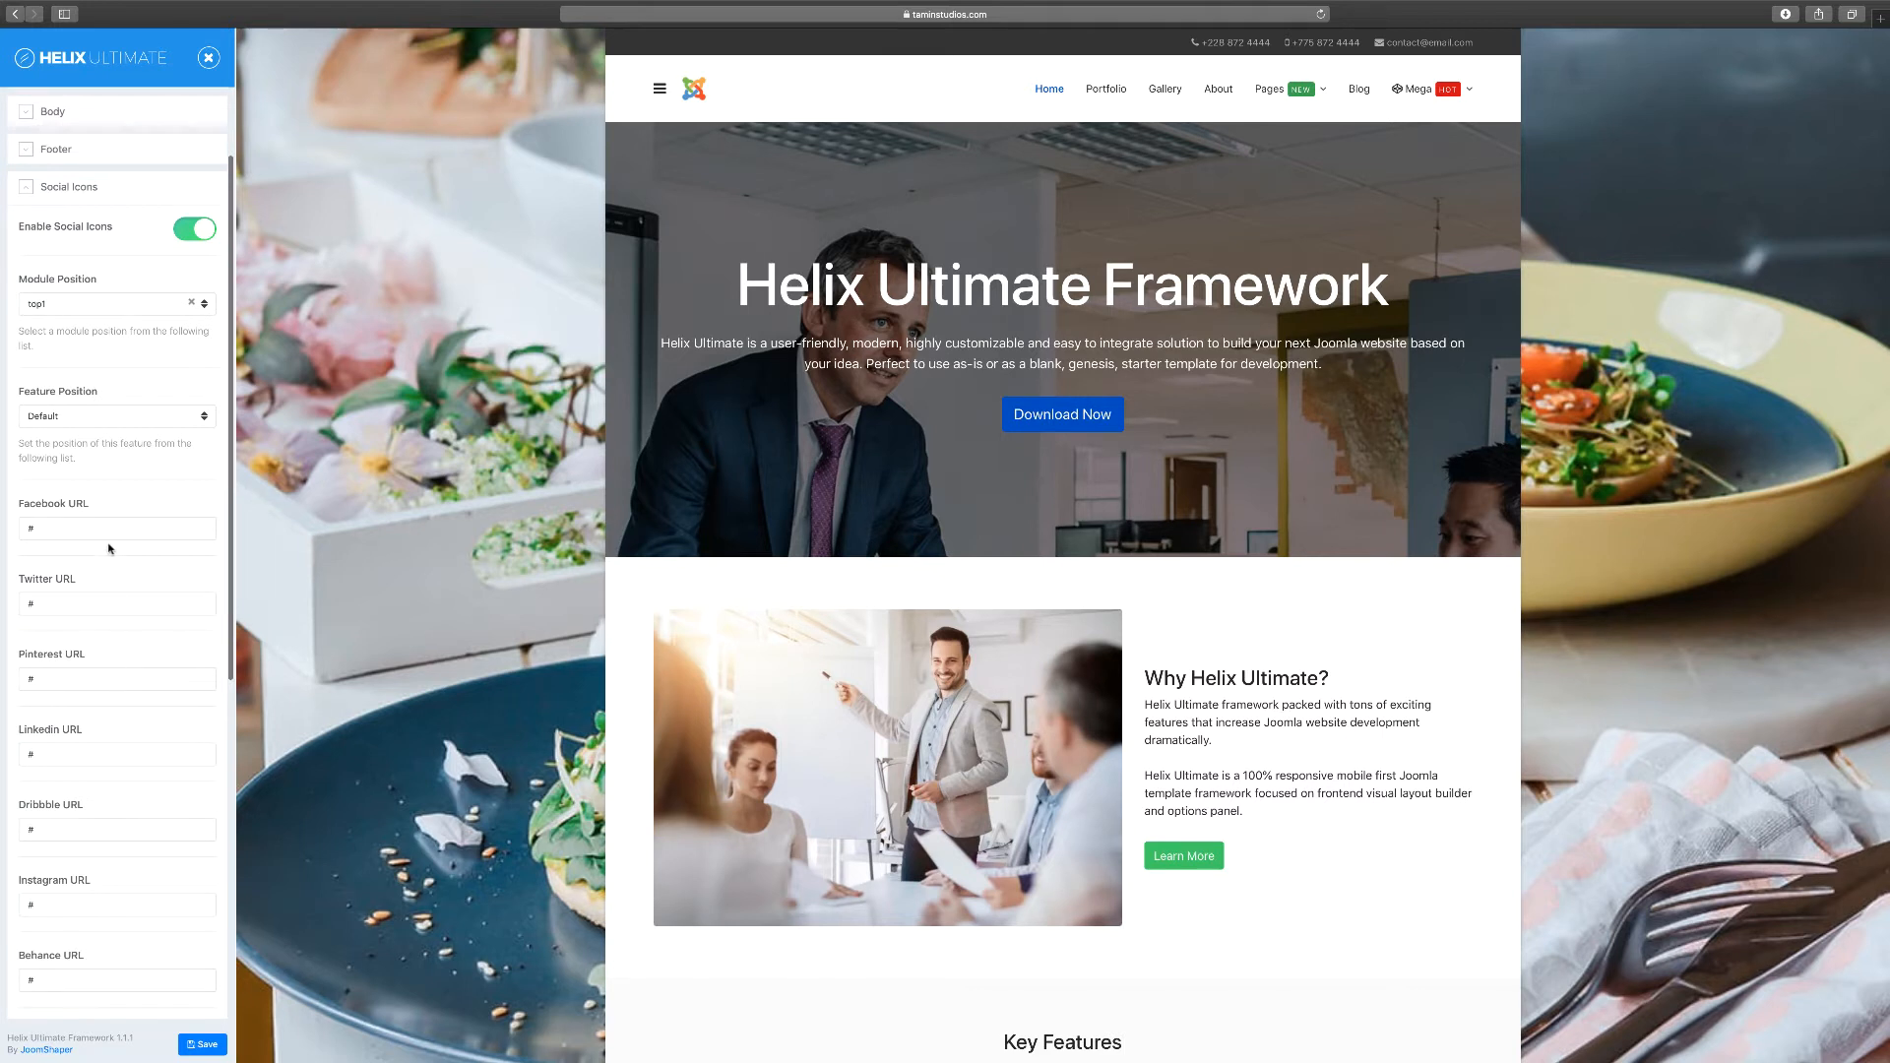
{"action": "mouse_move", "coordinate": [160, 669]}
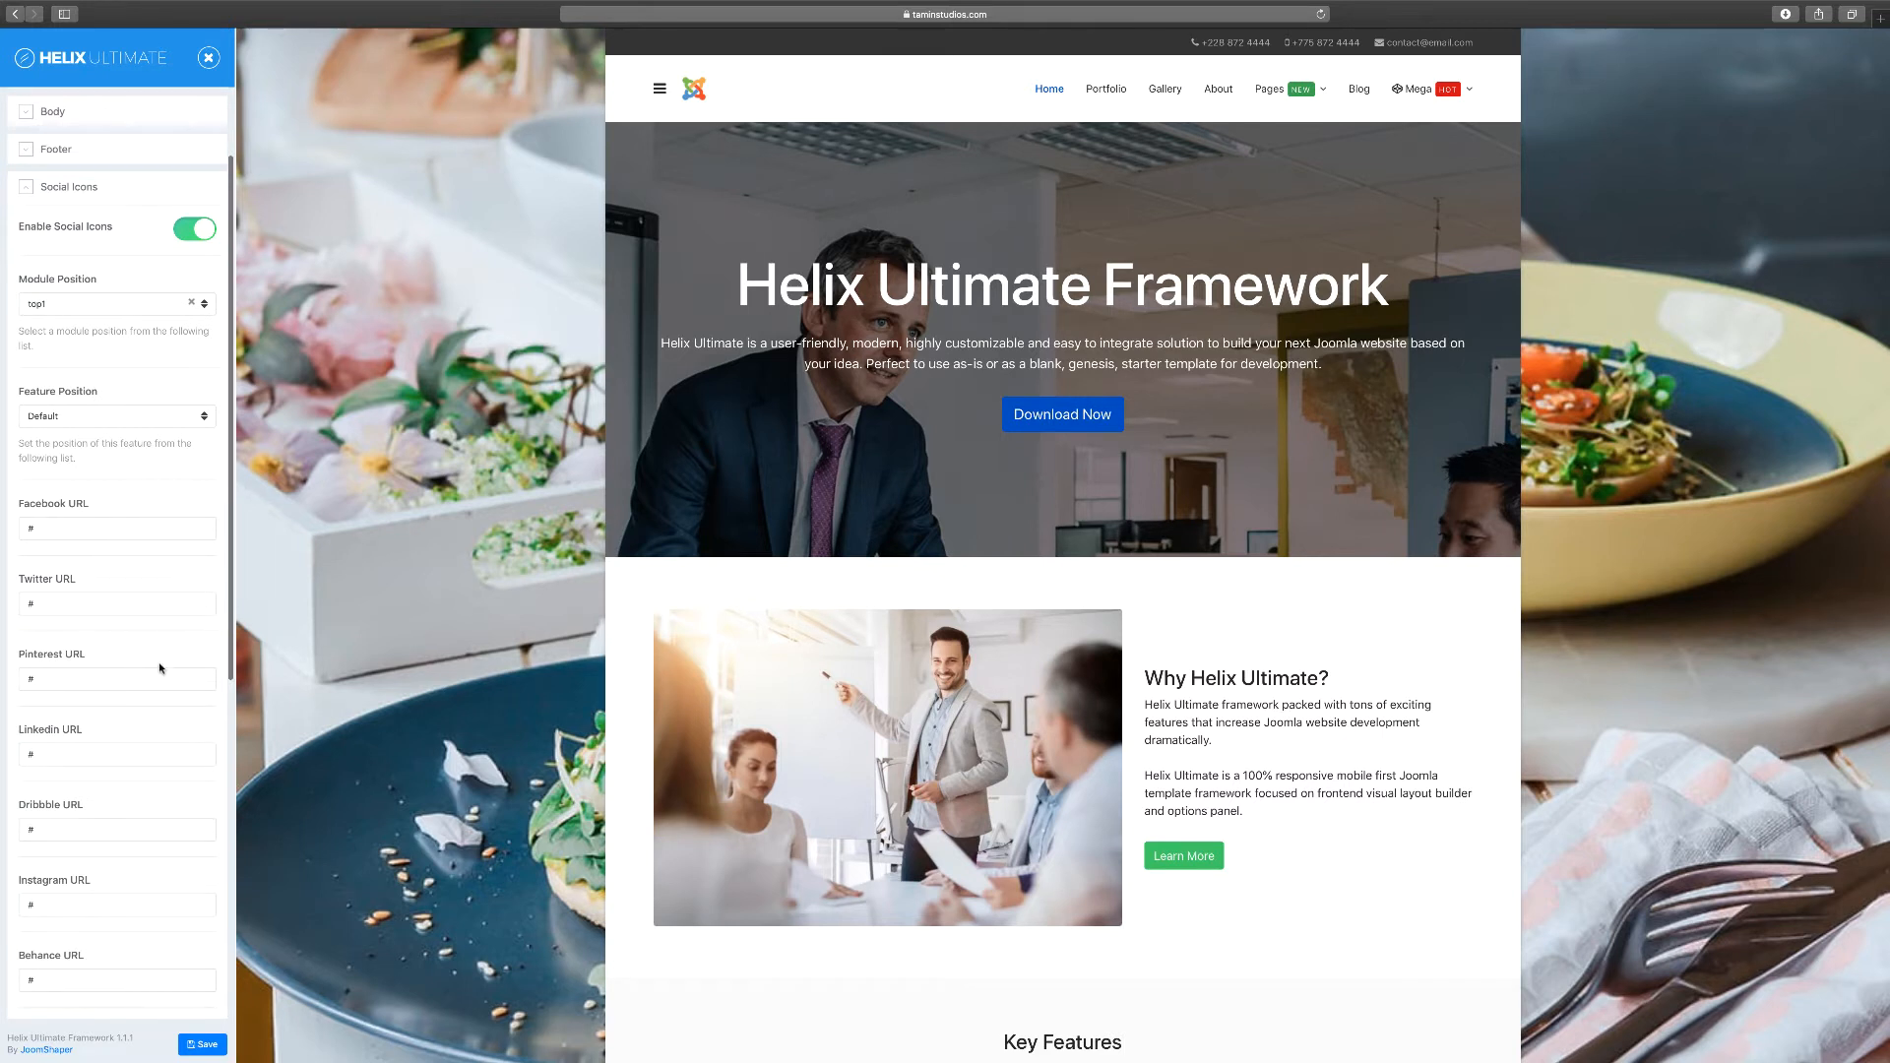
{"action": "left_click", "coordinate": [117, 528]}
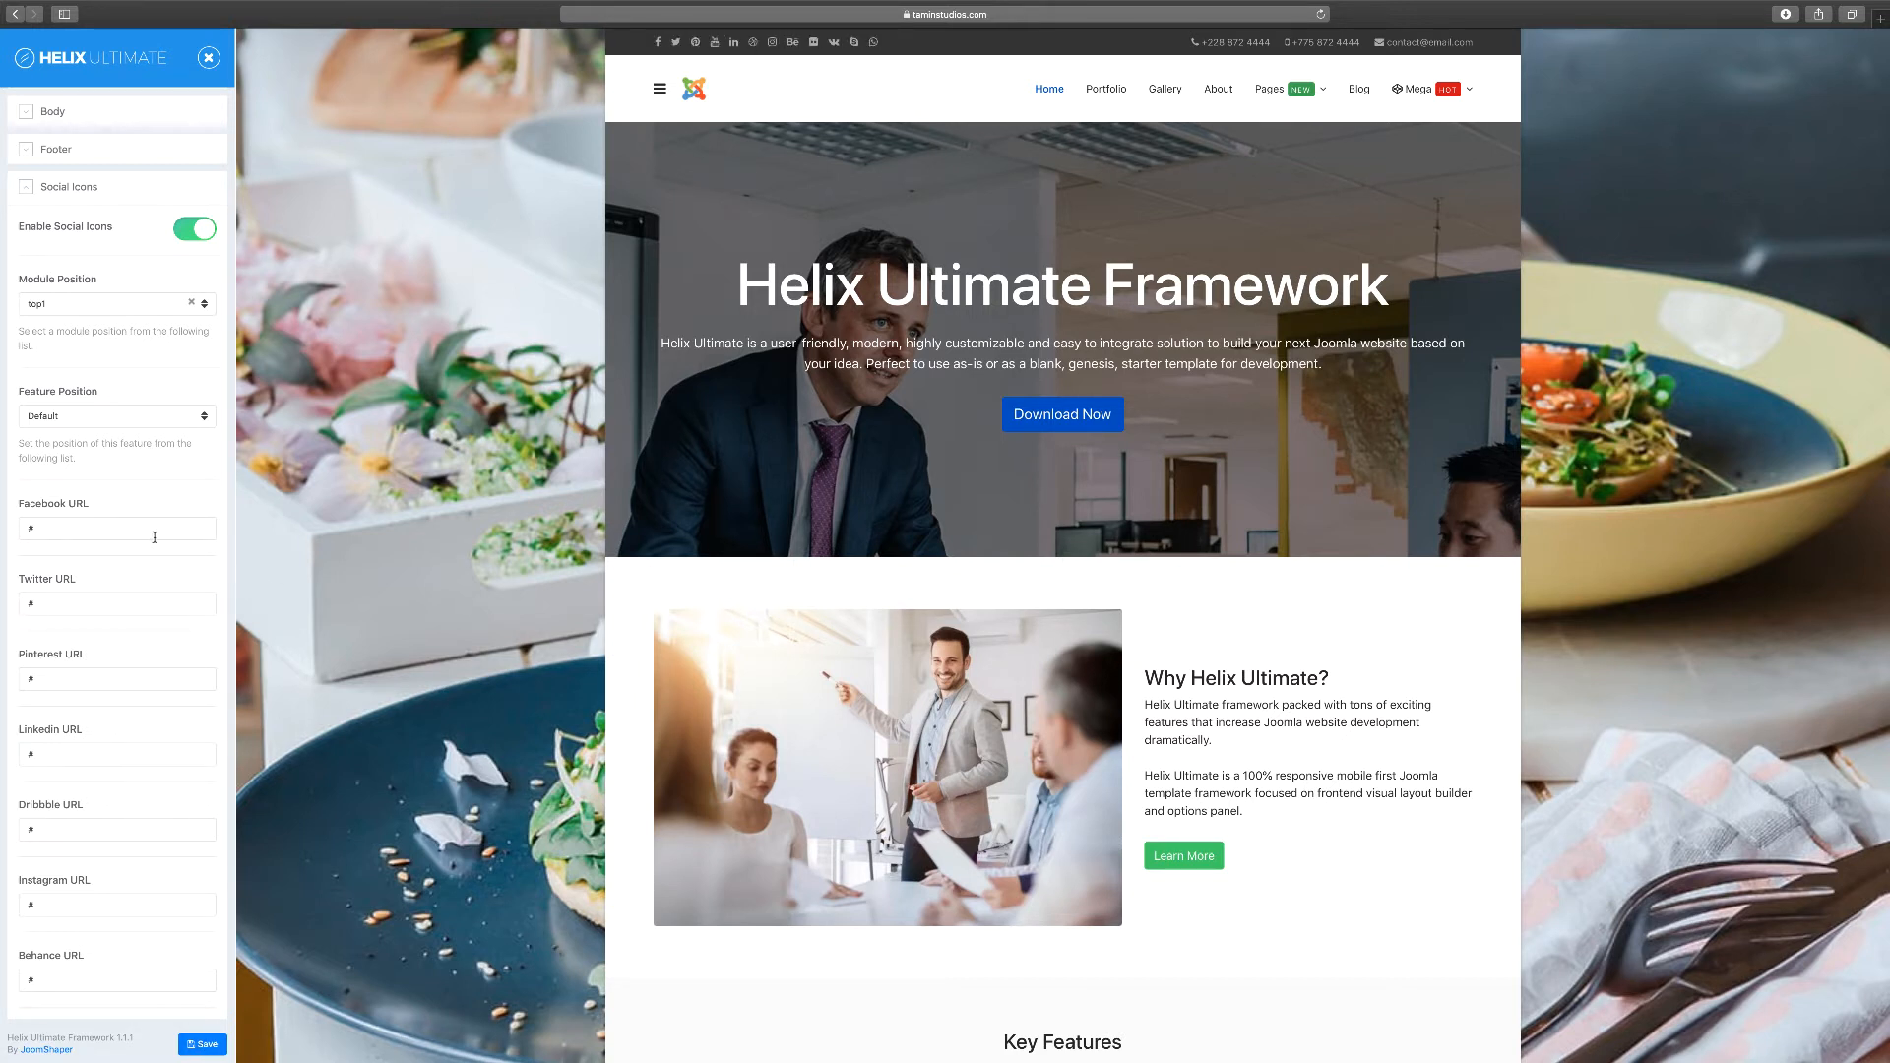
Step: Clear the '#' placeholder from the Pinterest URL field
{"action": "scroll", "scroll_direction": "down", "scroll_amount": 3}
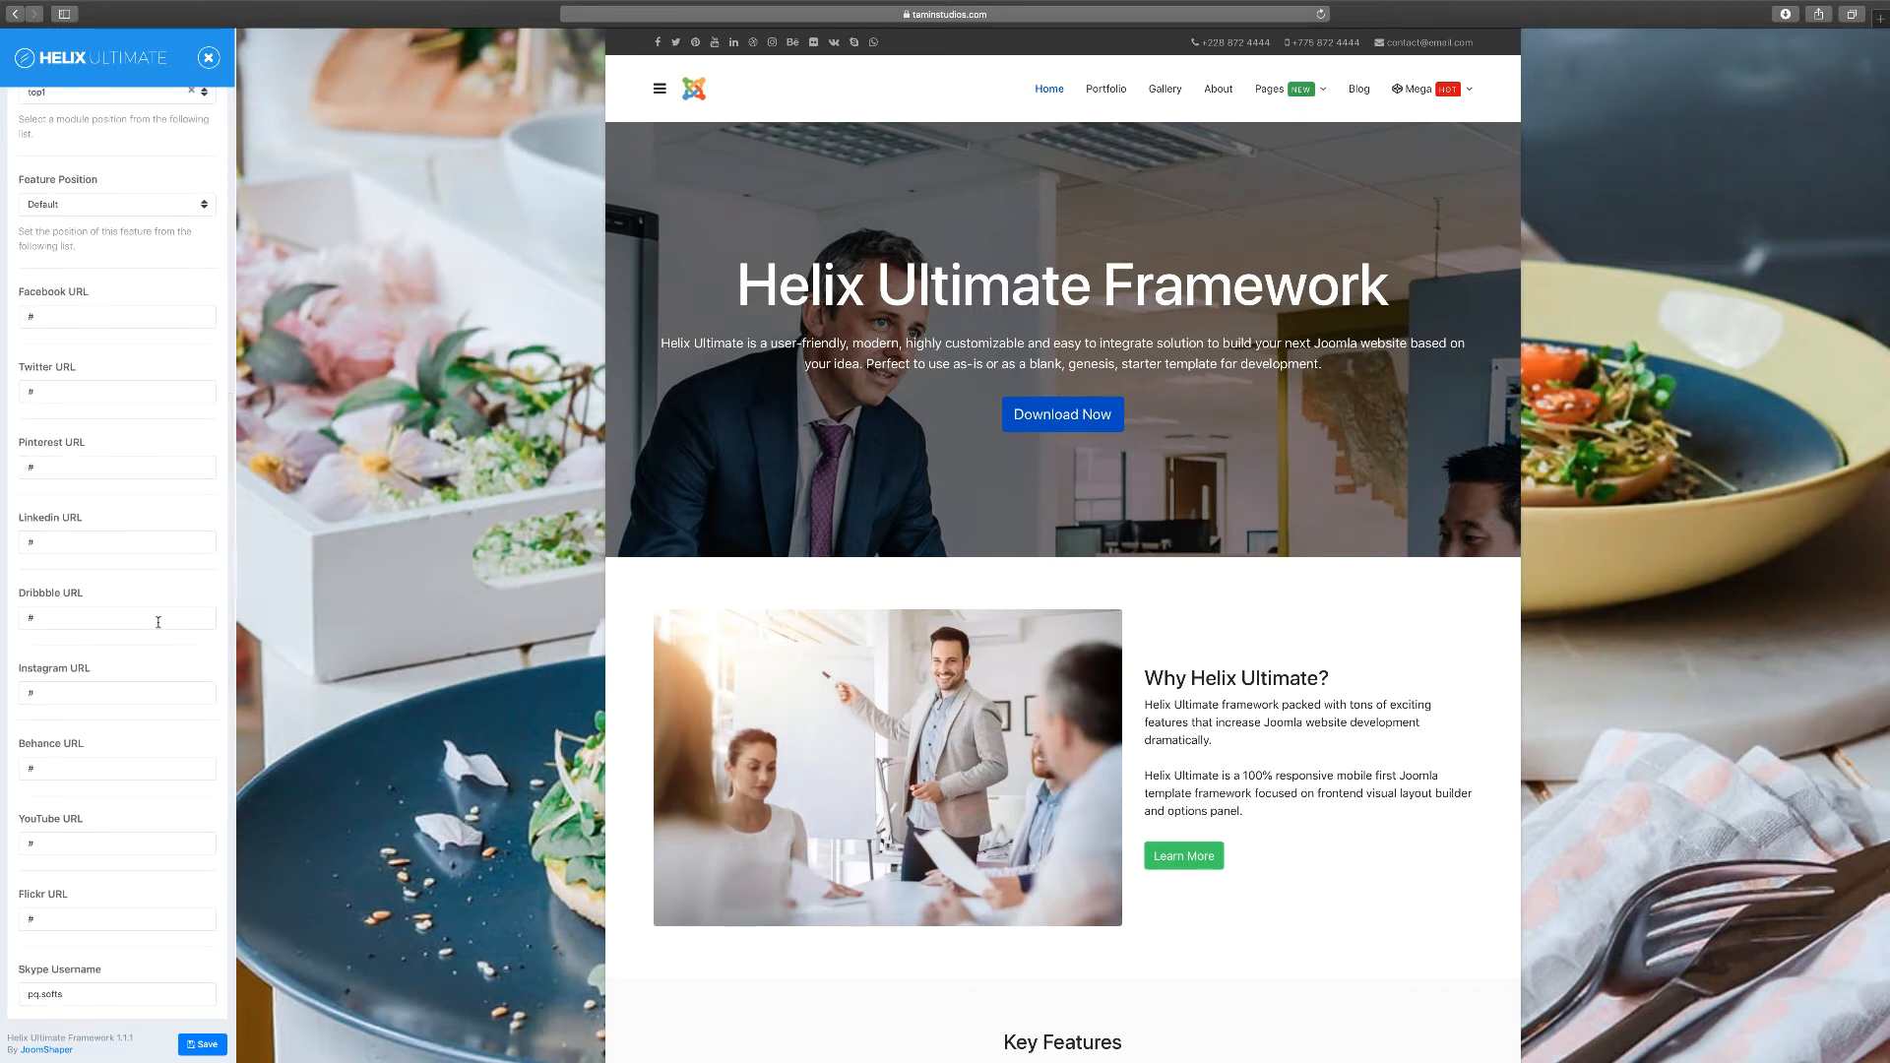
{"action": "scroll", "scroll_direction": "down", "scroll_amount": 3}
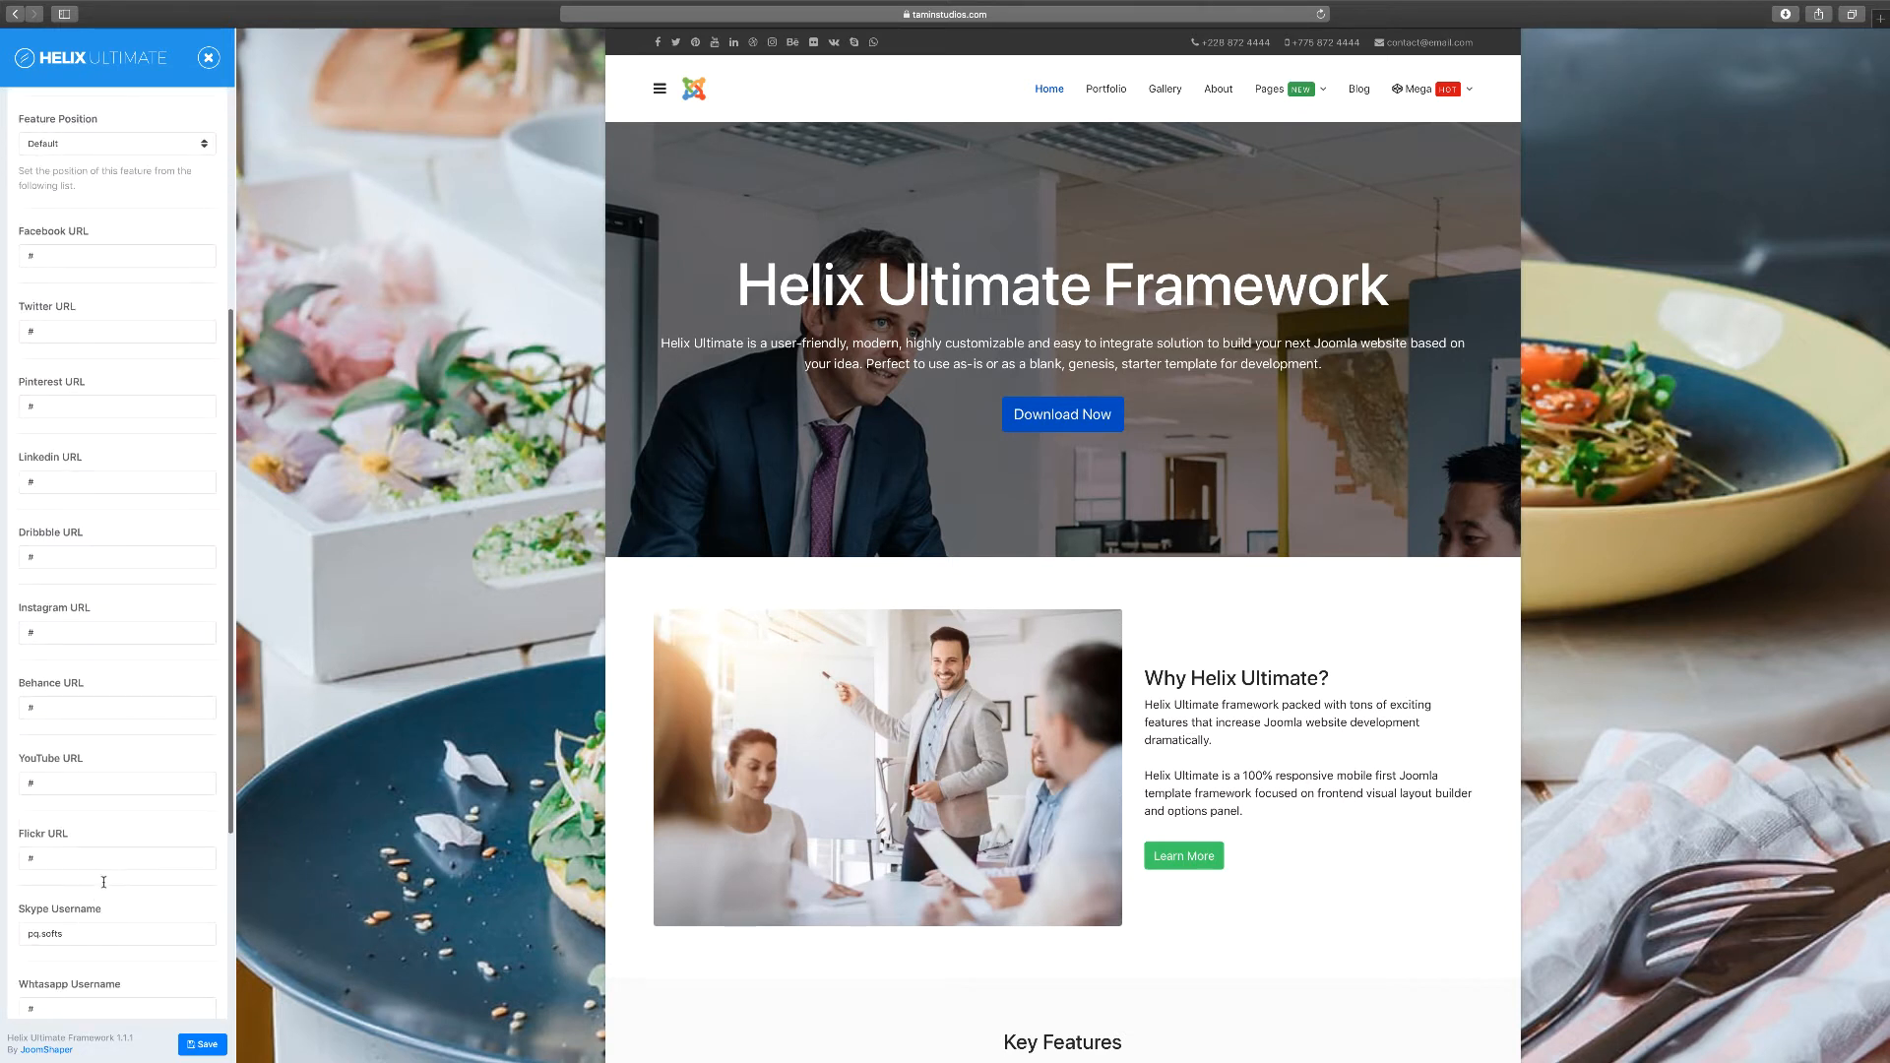
{"action": "left_click", "coordinate": [117, 859]}
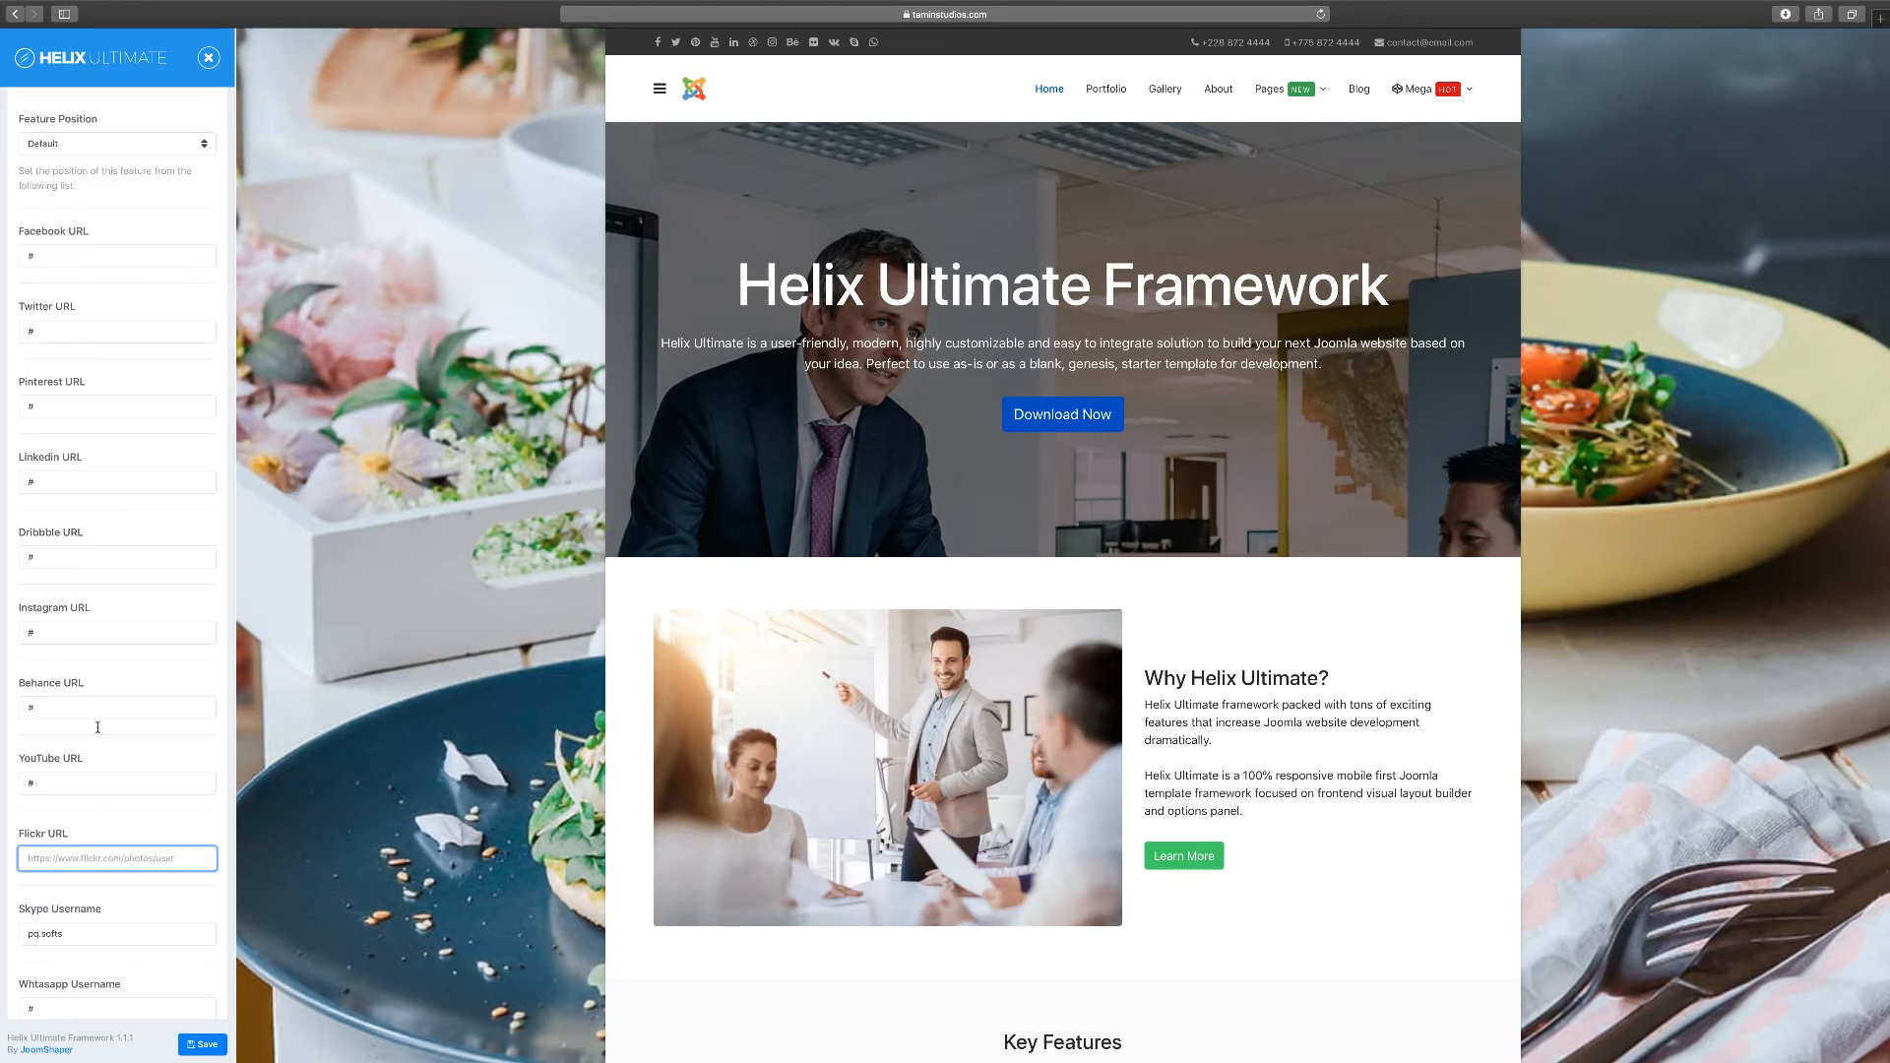
{"action": "left_click", "coordinate": [116, 708]}
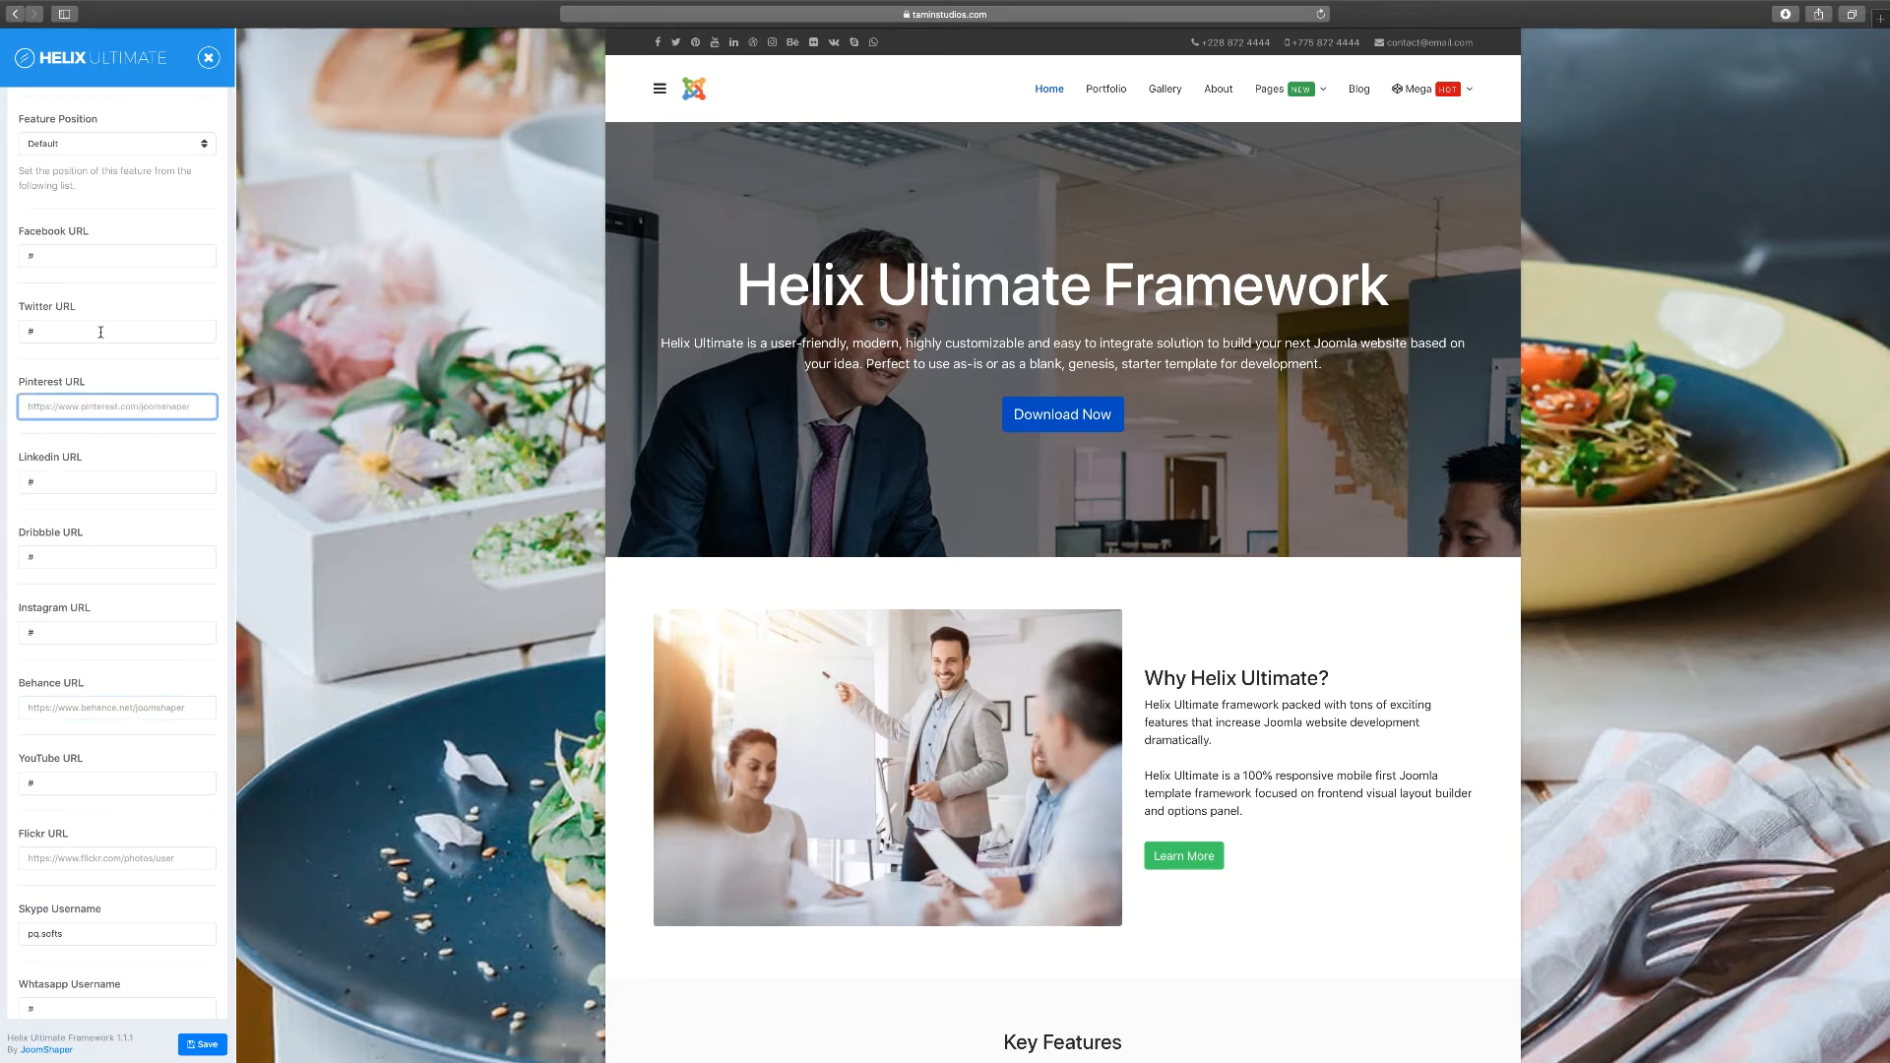
Step: Clear the Behance, Flickr, WhatsApp and VK entries further down the panel
{"action": "left_click", "coordinate": [116, 632]}
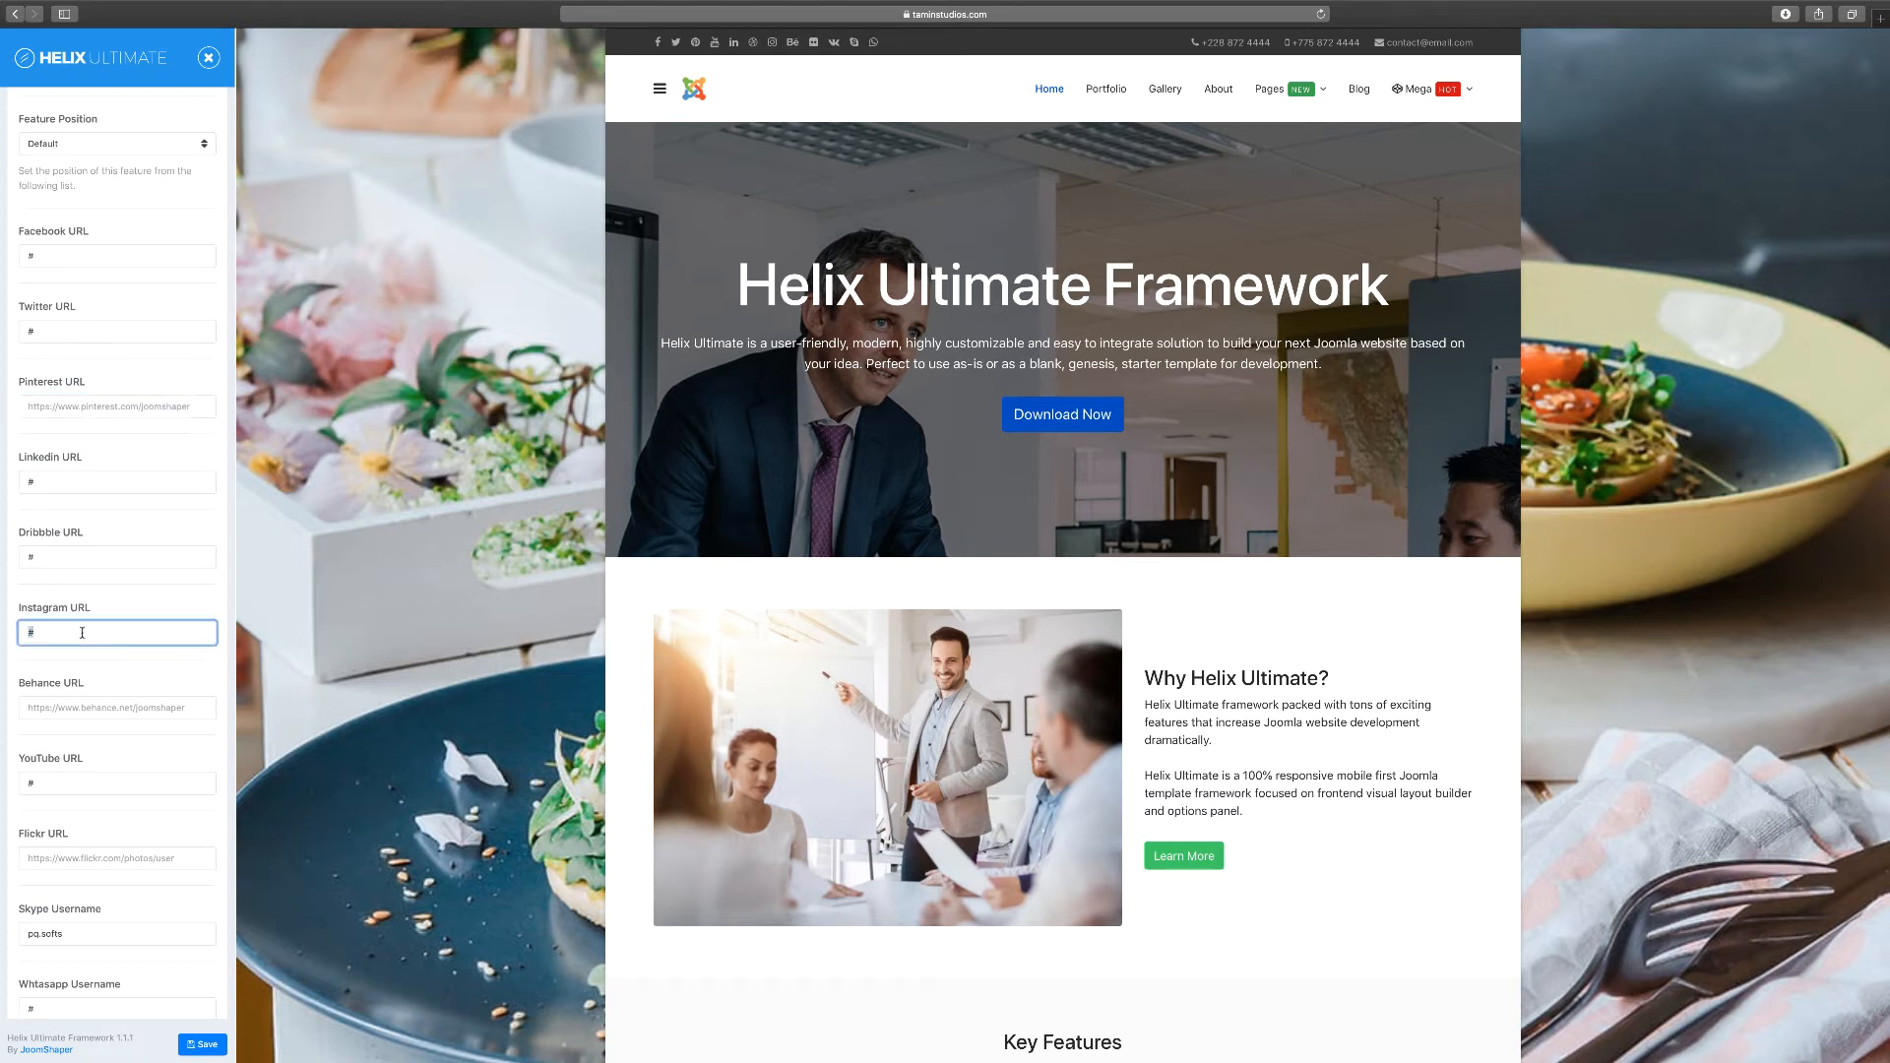
{"action": "scroll", "scroll_direction": "down", "scroll_amount": 3}
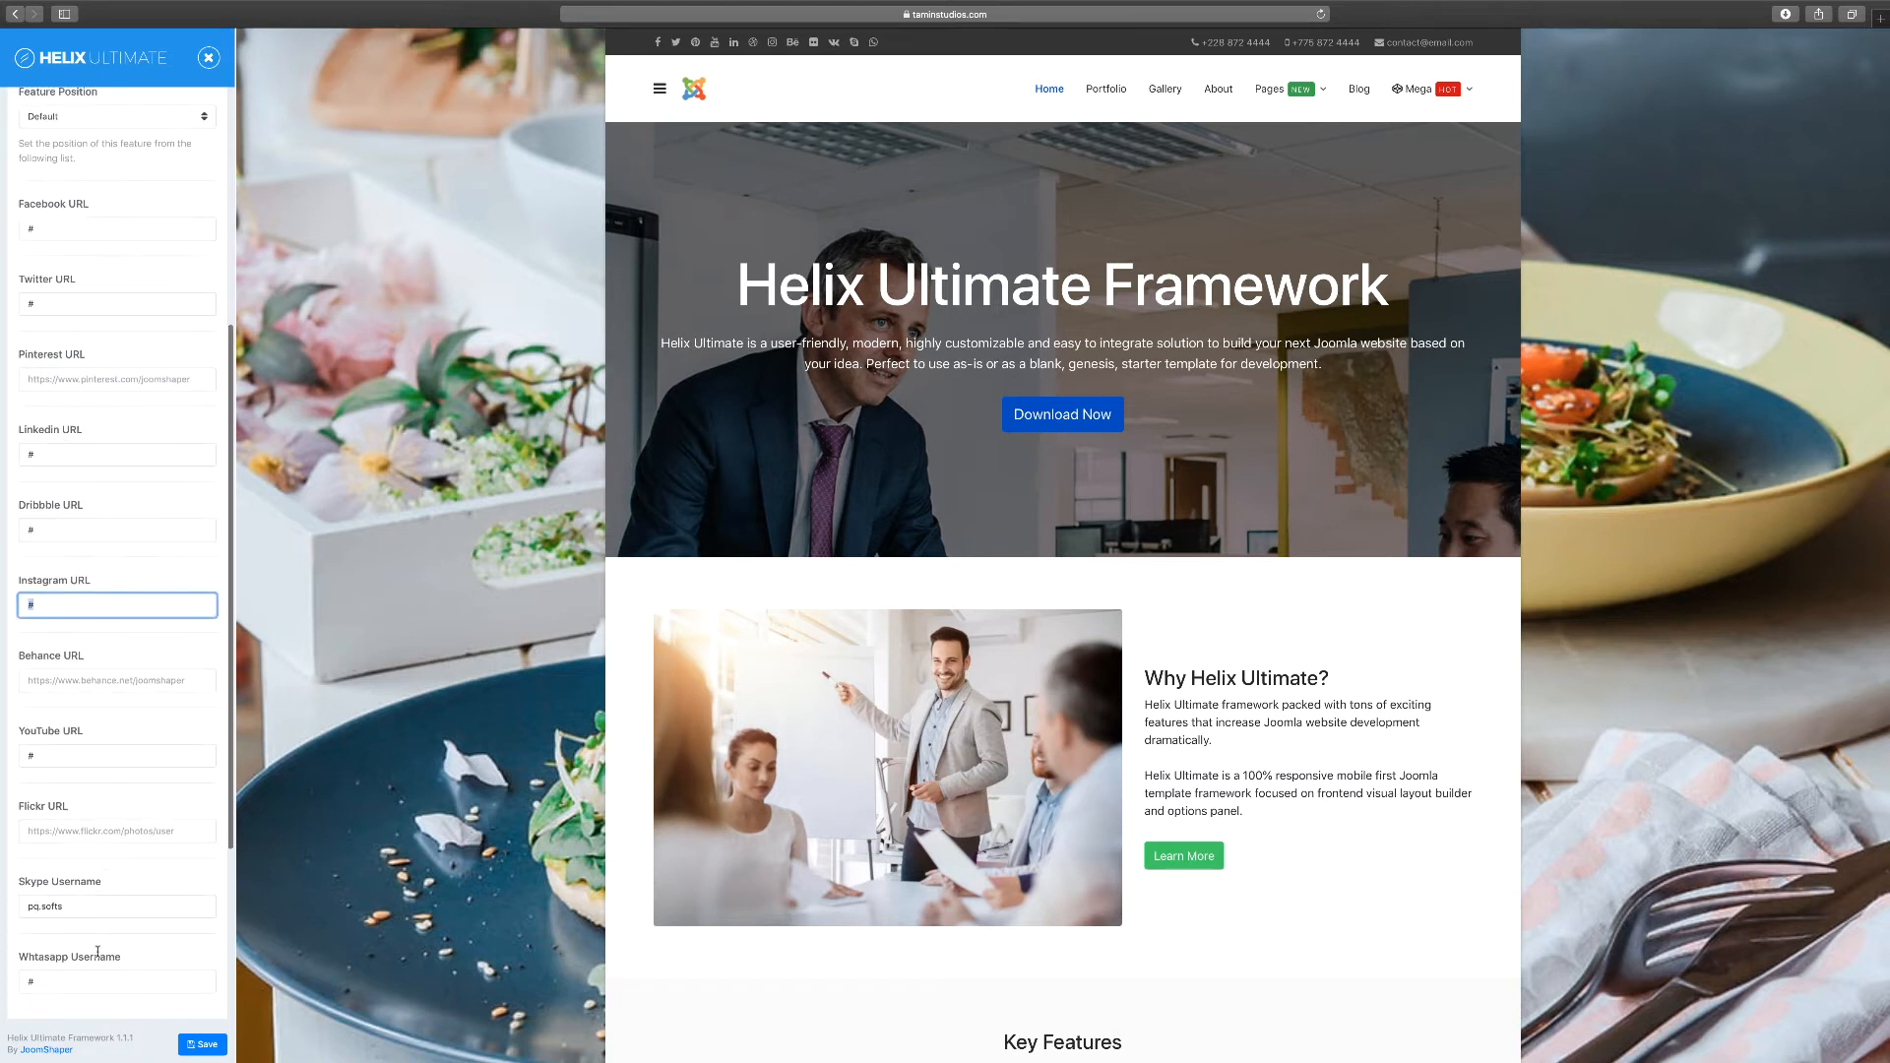
{"action": "scroll", "scroll_direction": "down", "scroll_amount": 3}
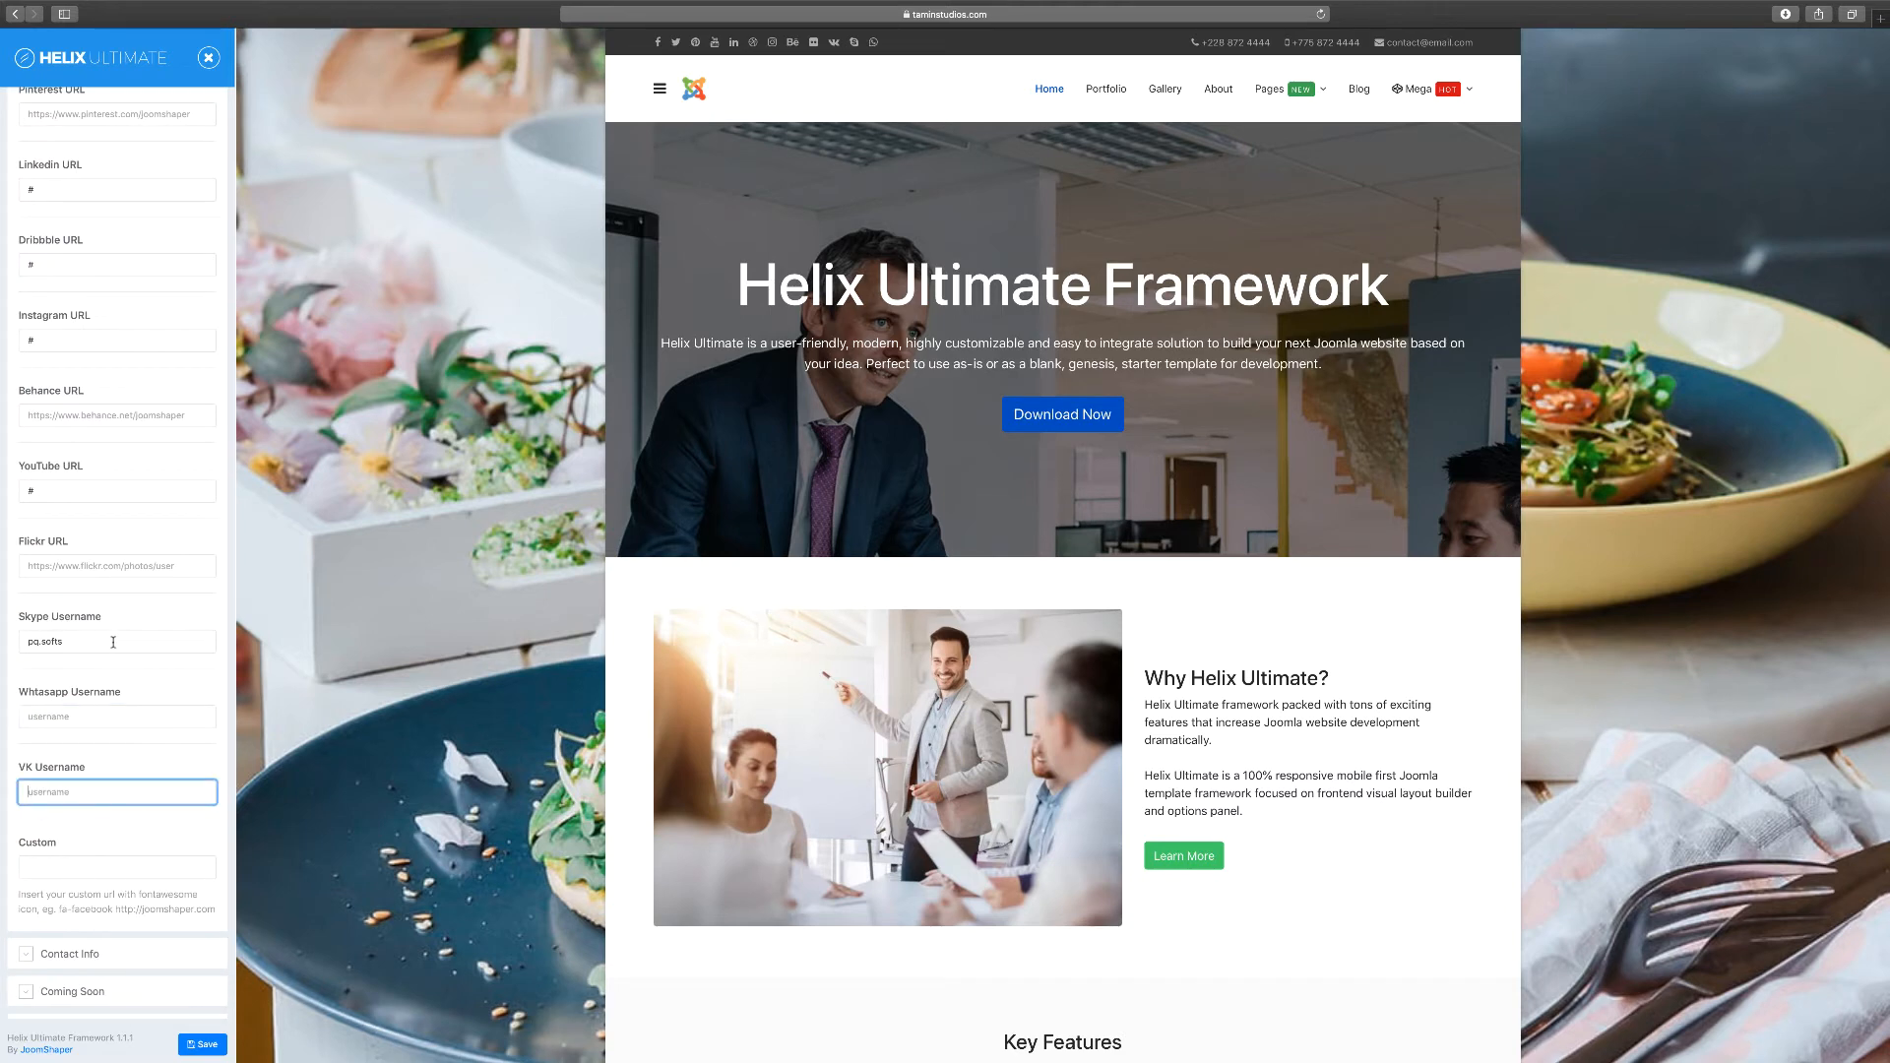
{"action": "left_click", "coordinate": [201, 1044]}
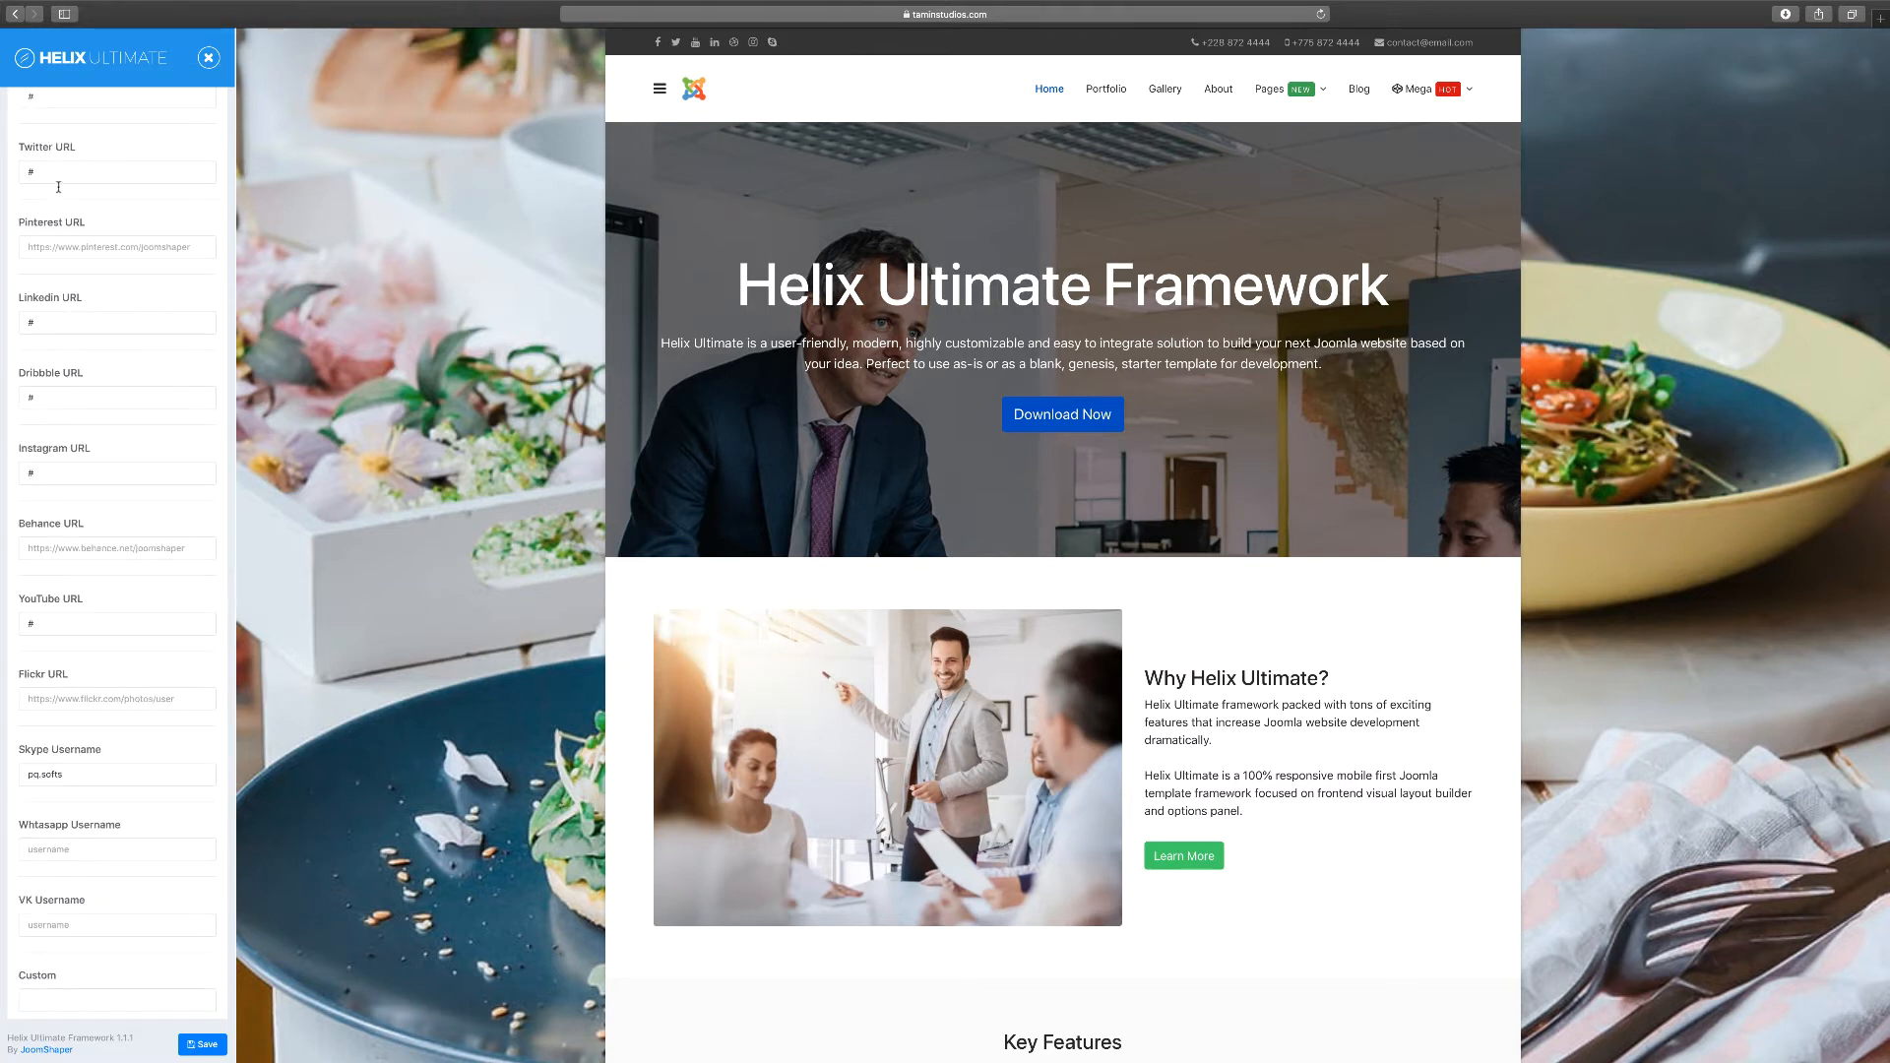
{"action": "scroll", "scroll_direction": "up", "scroll_amount": 3}
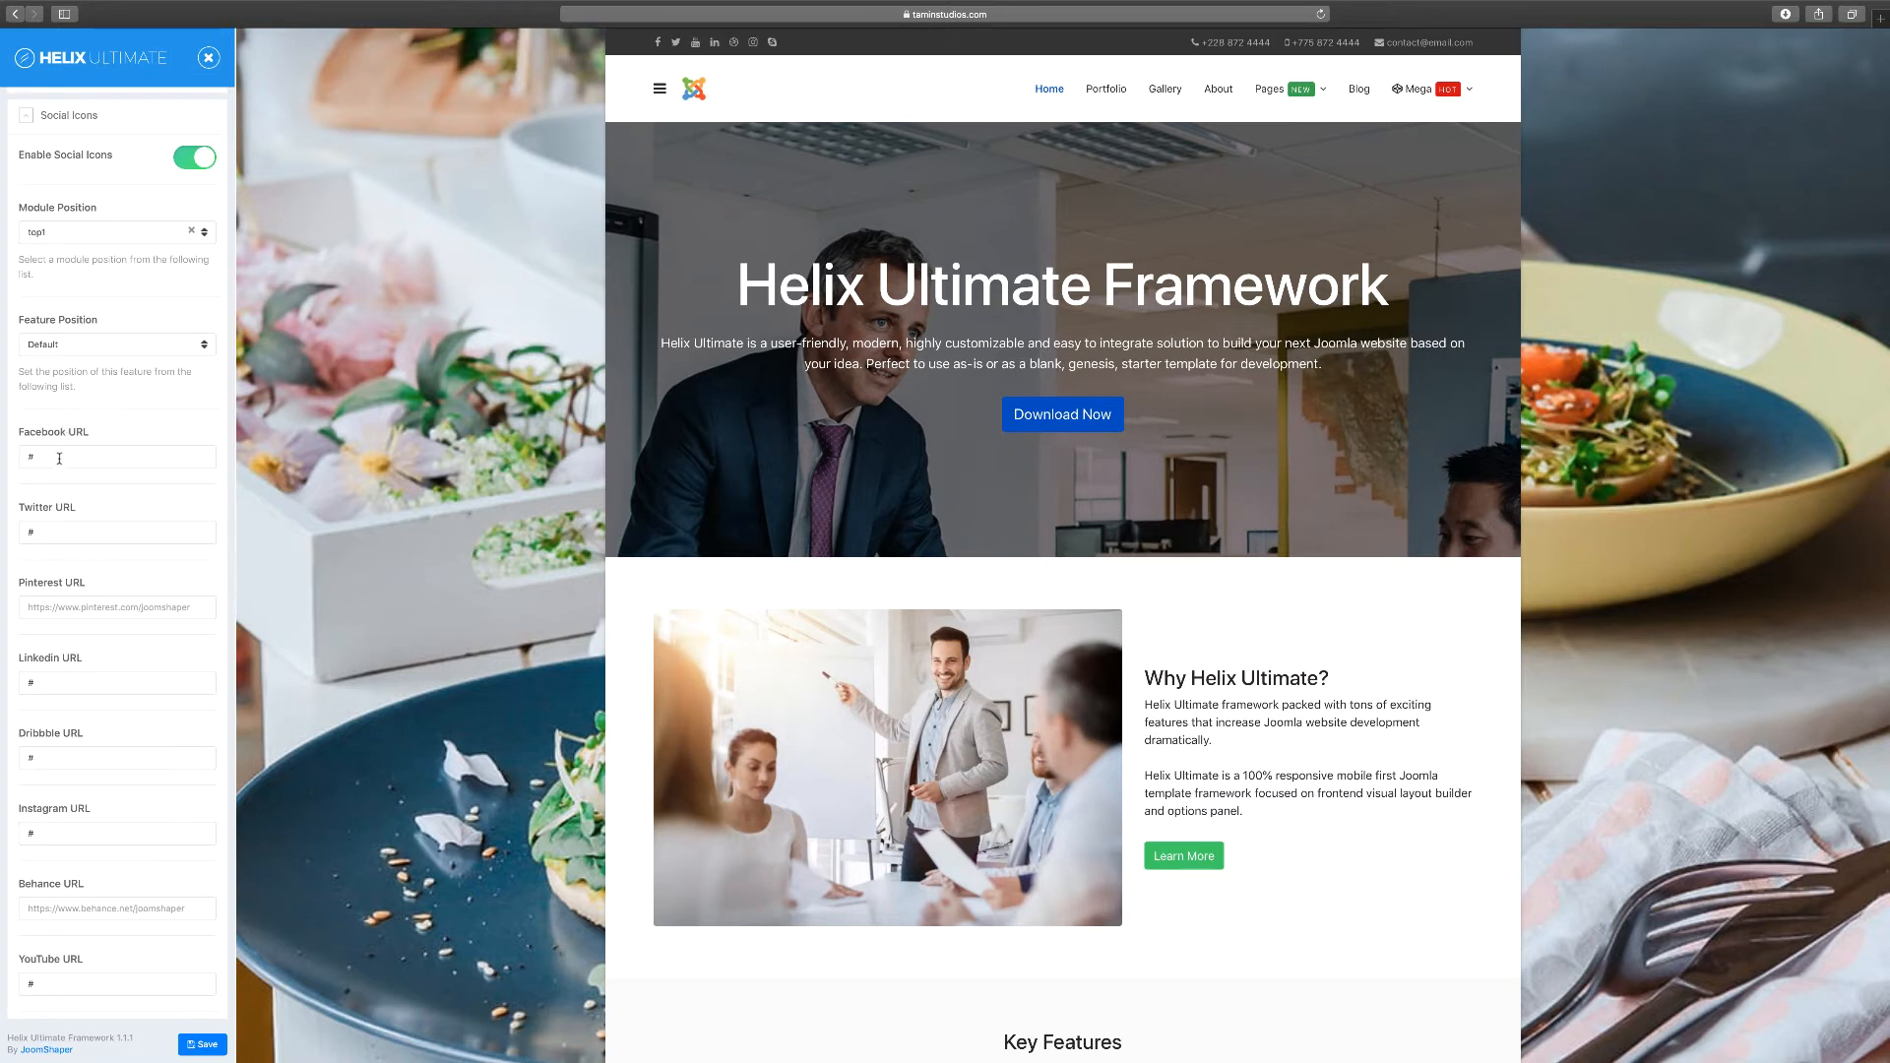
{"action": "type", "text": "h"}
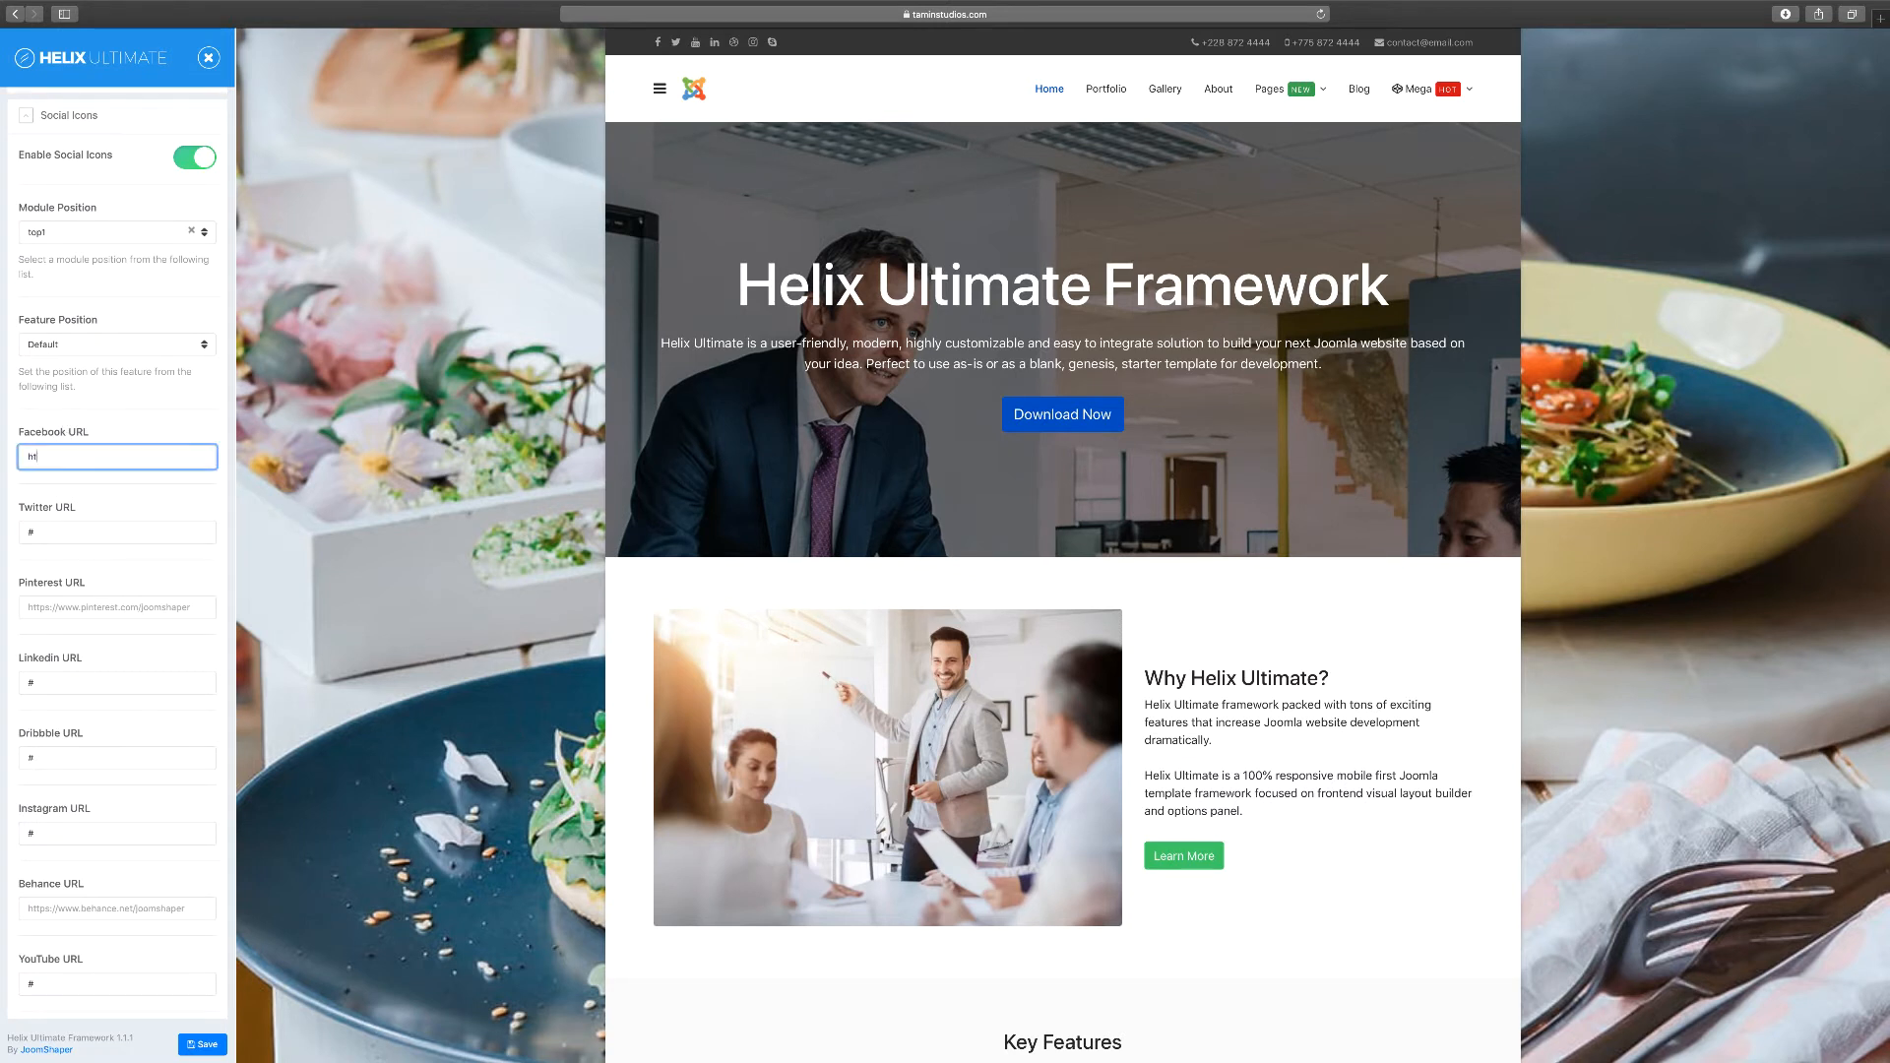
{"action": "type", "text": "ttps://"}
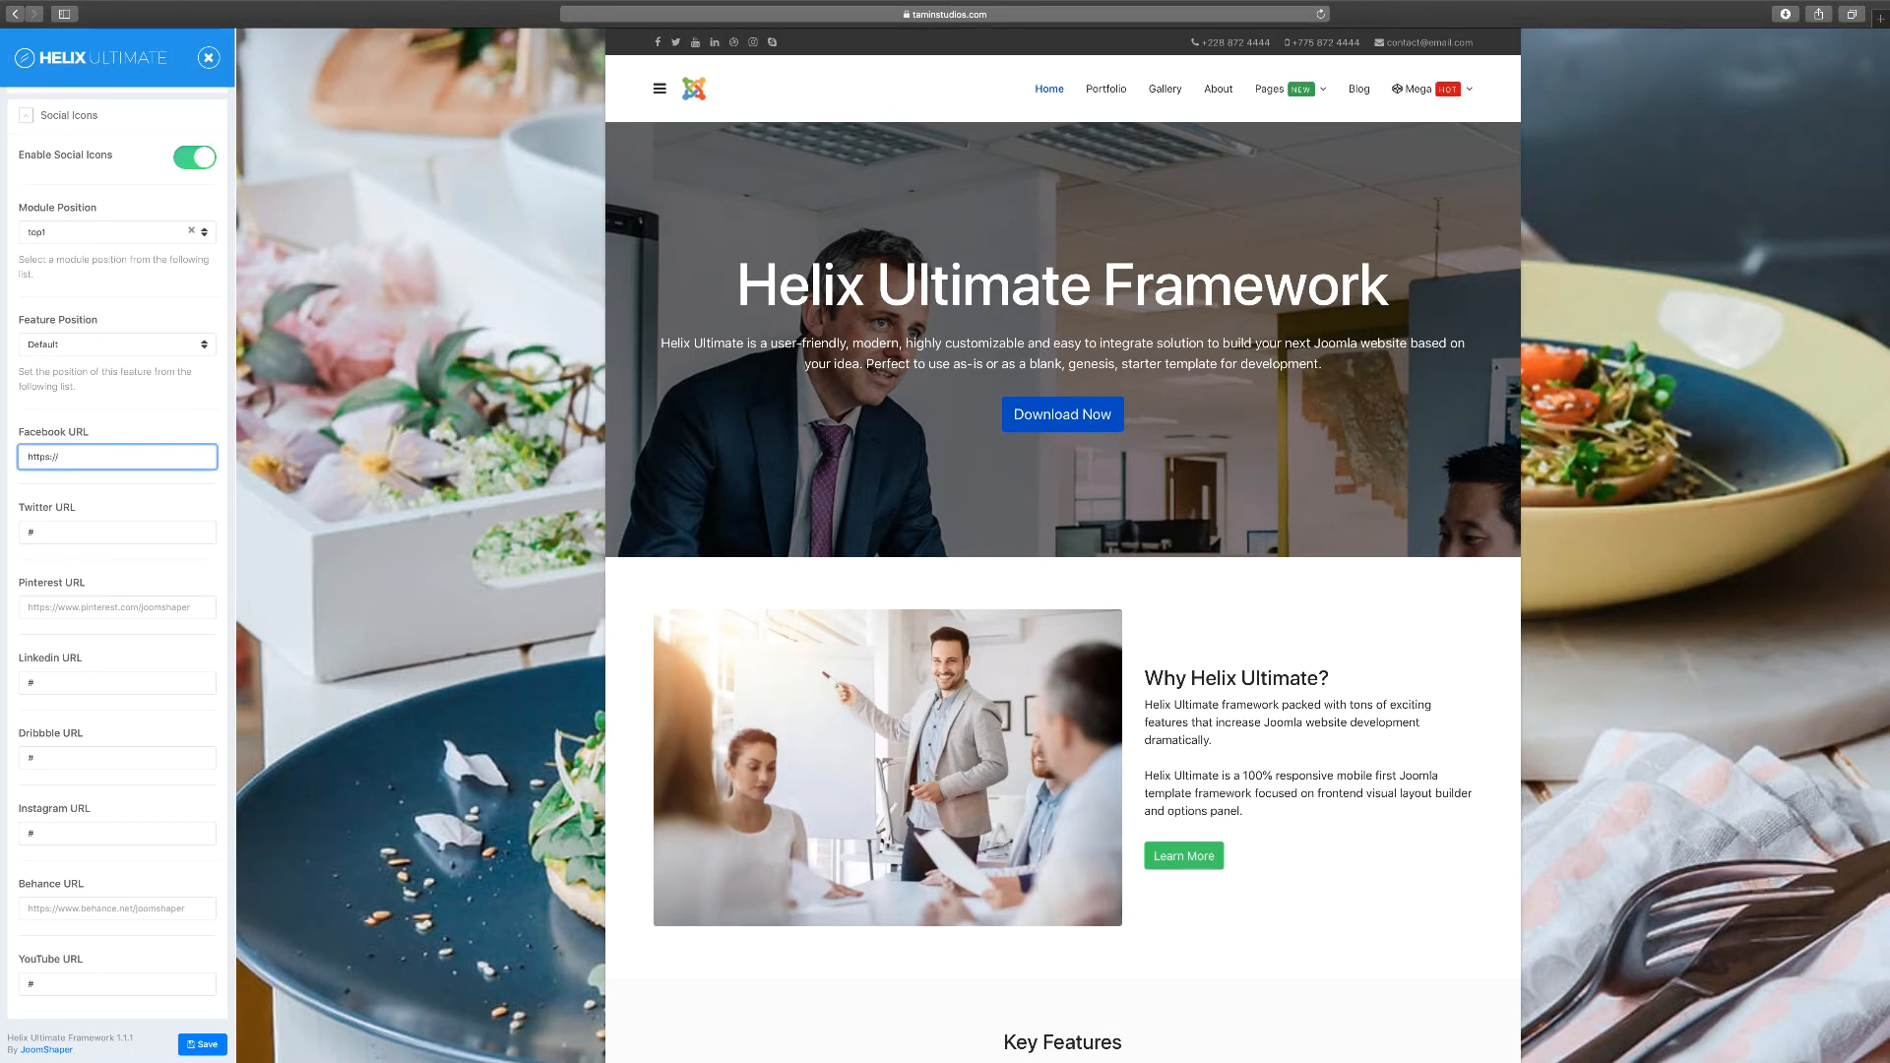
{"action": "type", "text": "https://www.facebook.com/"}
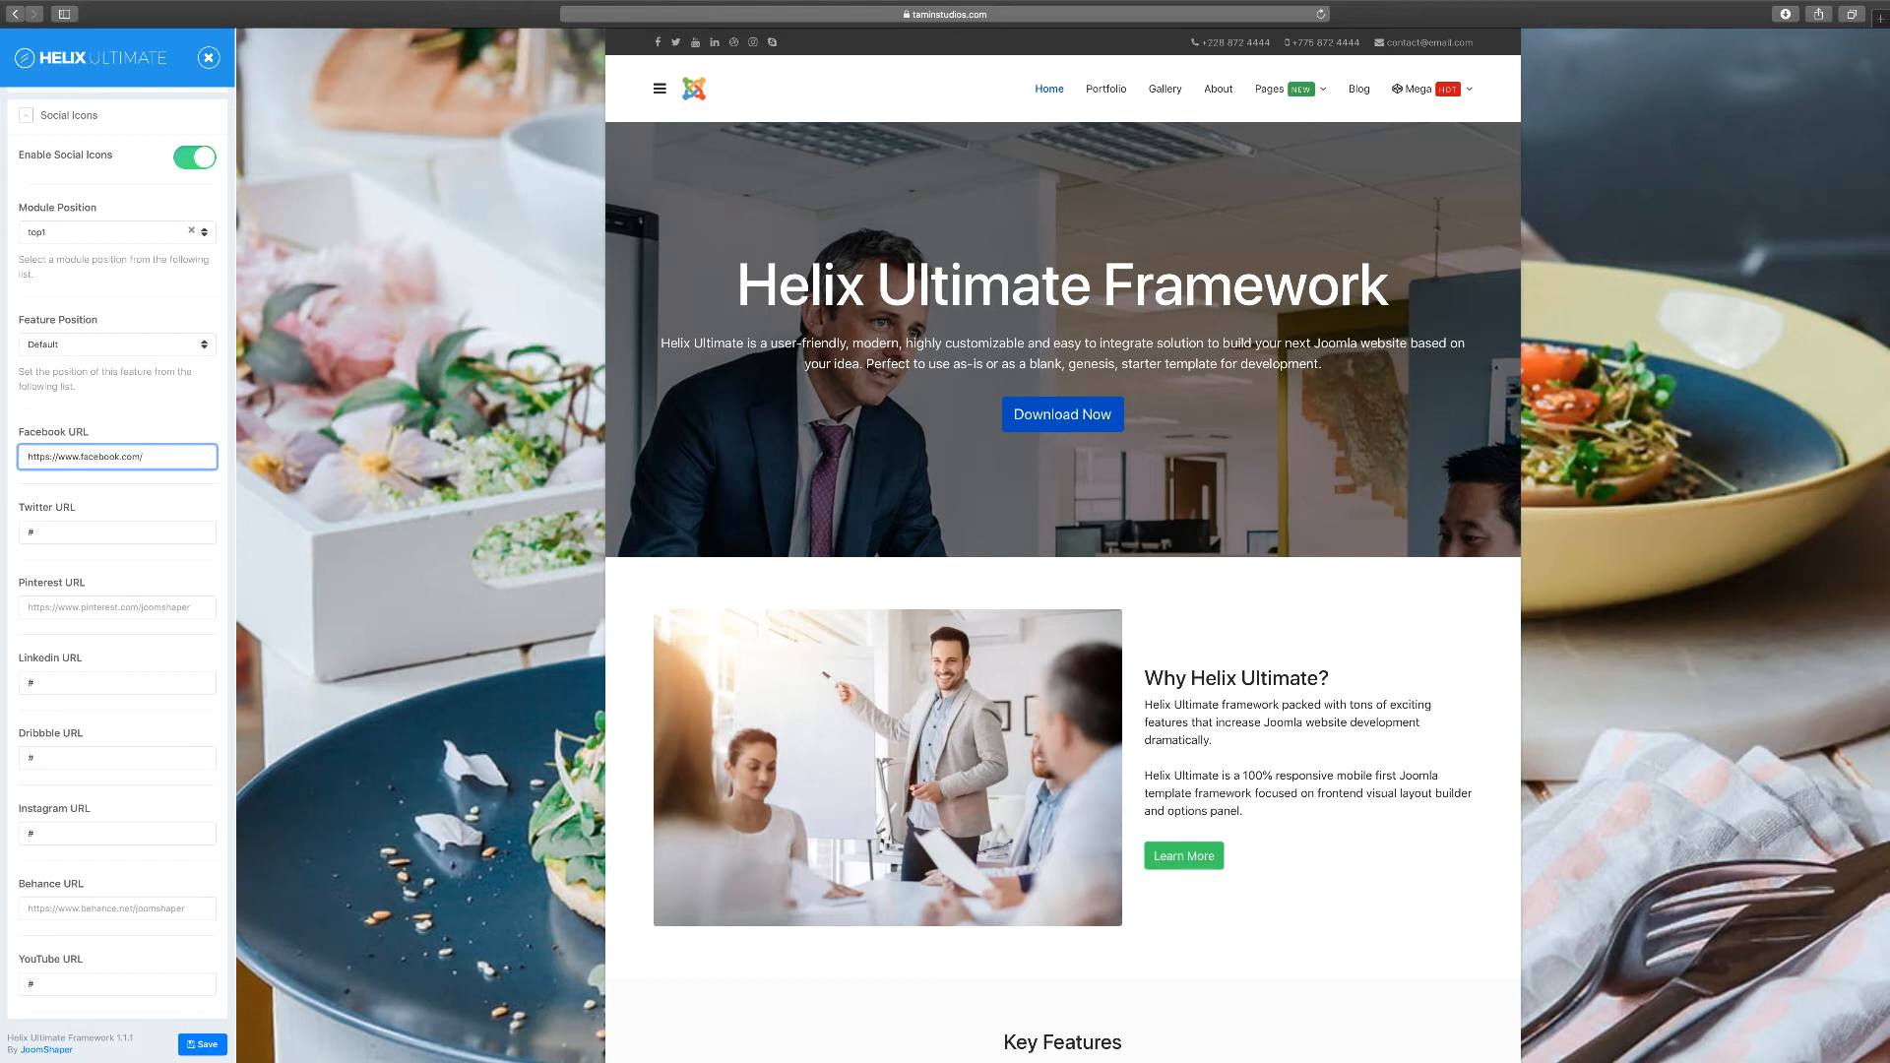
{"action": "type", "text": "mathewtamin"}
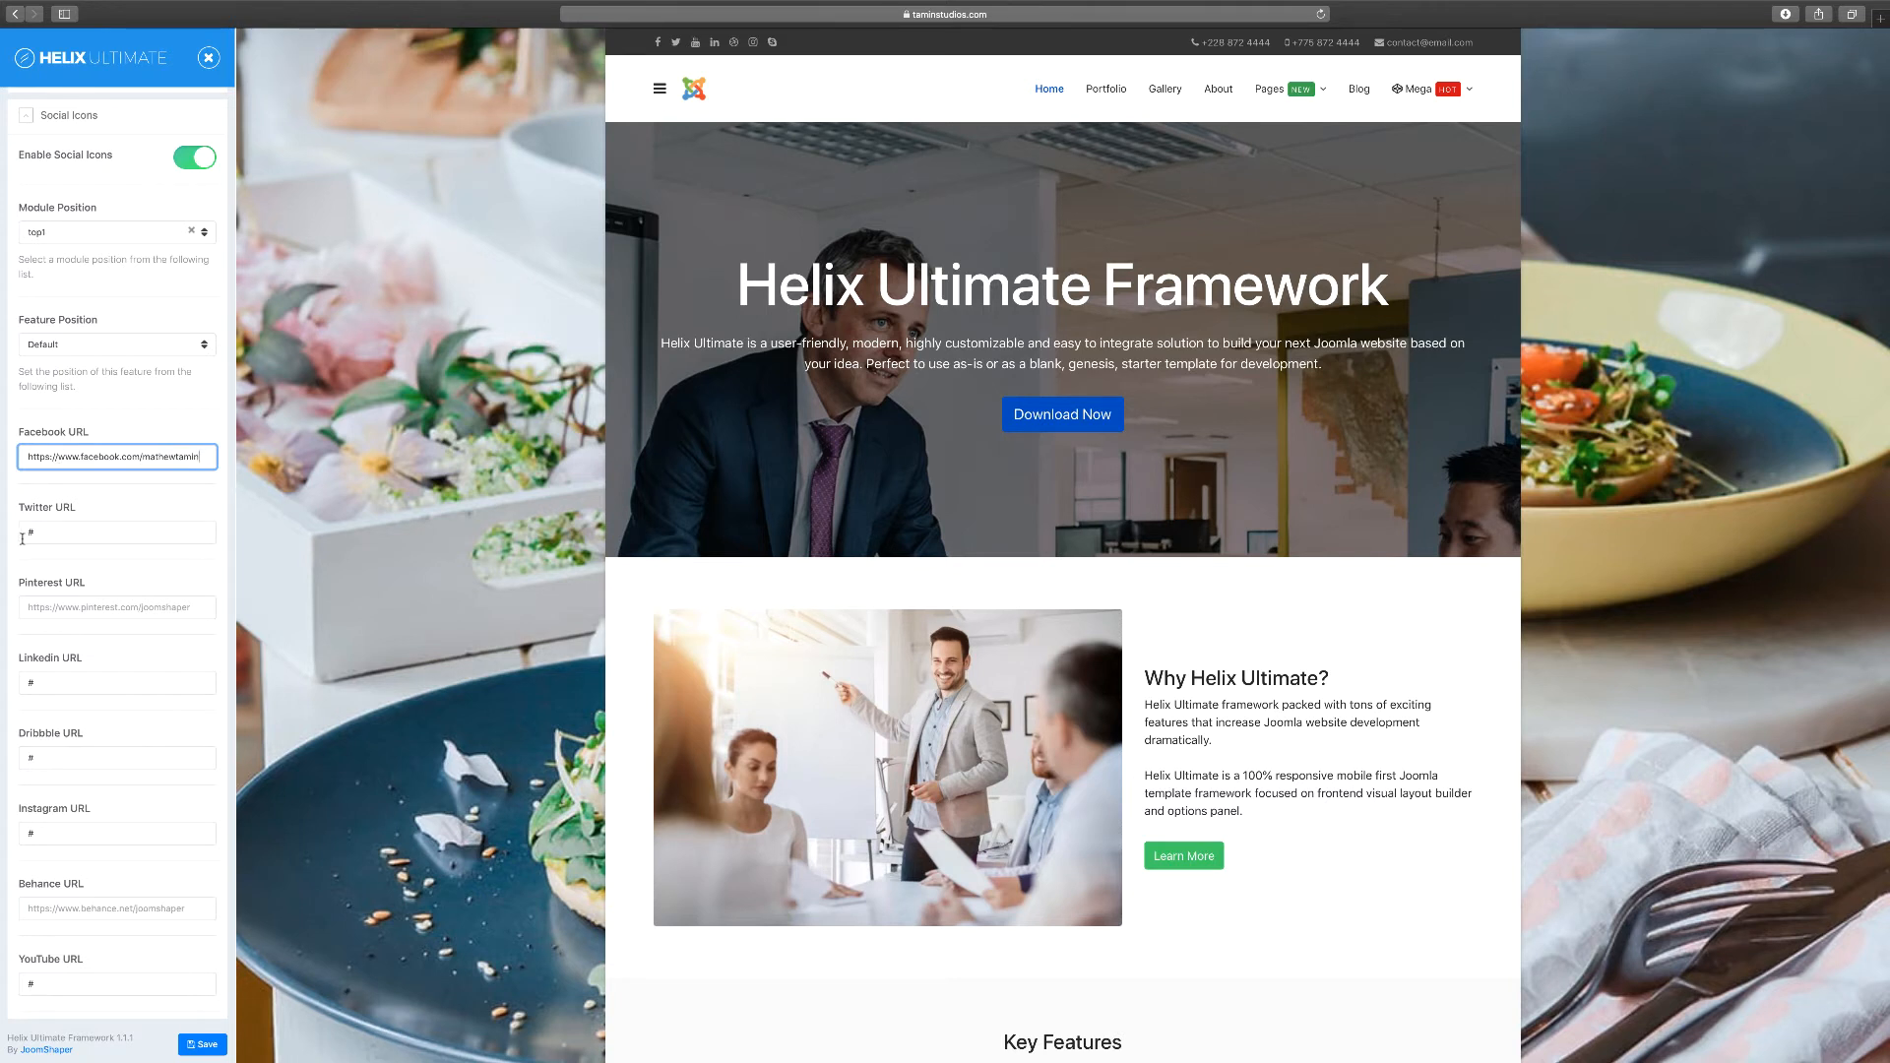
{"action": "left_click", "coordinate": [117, 532]}
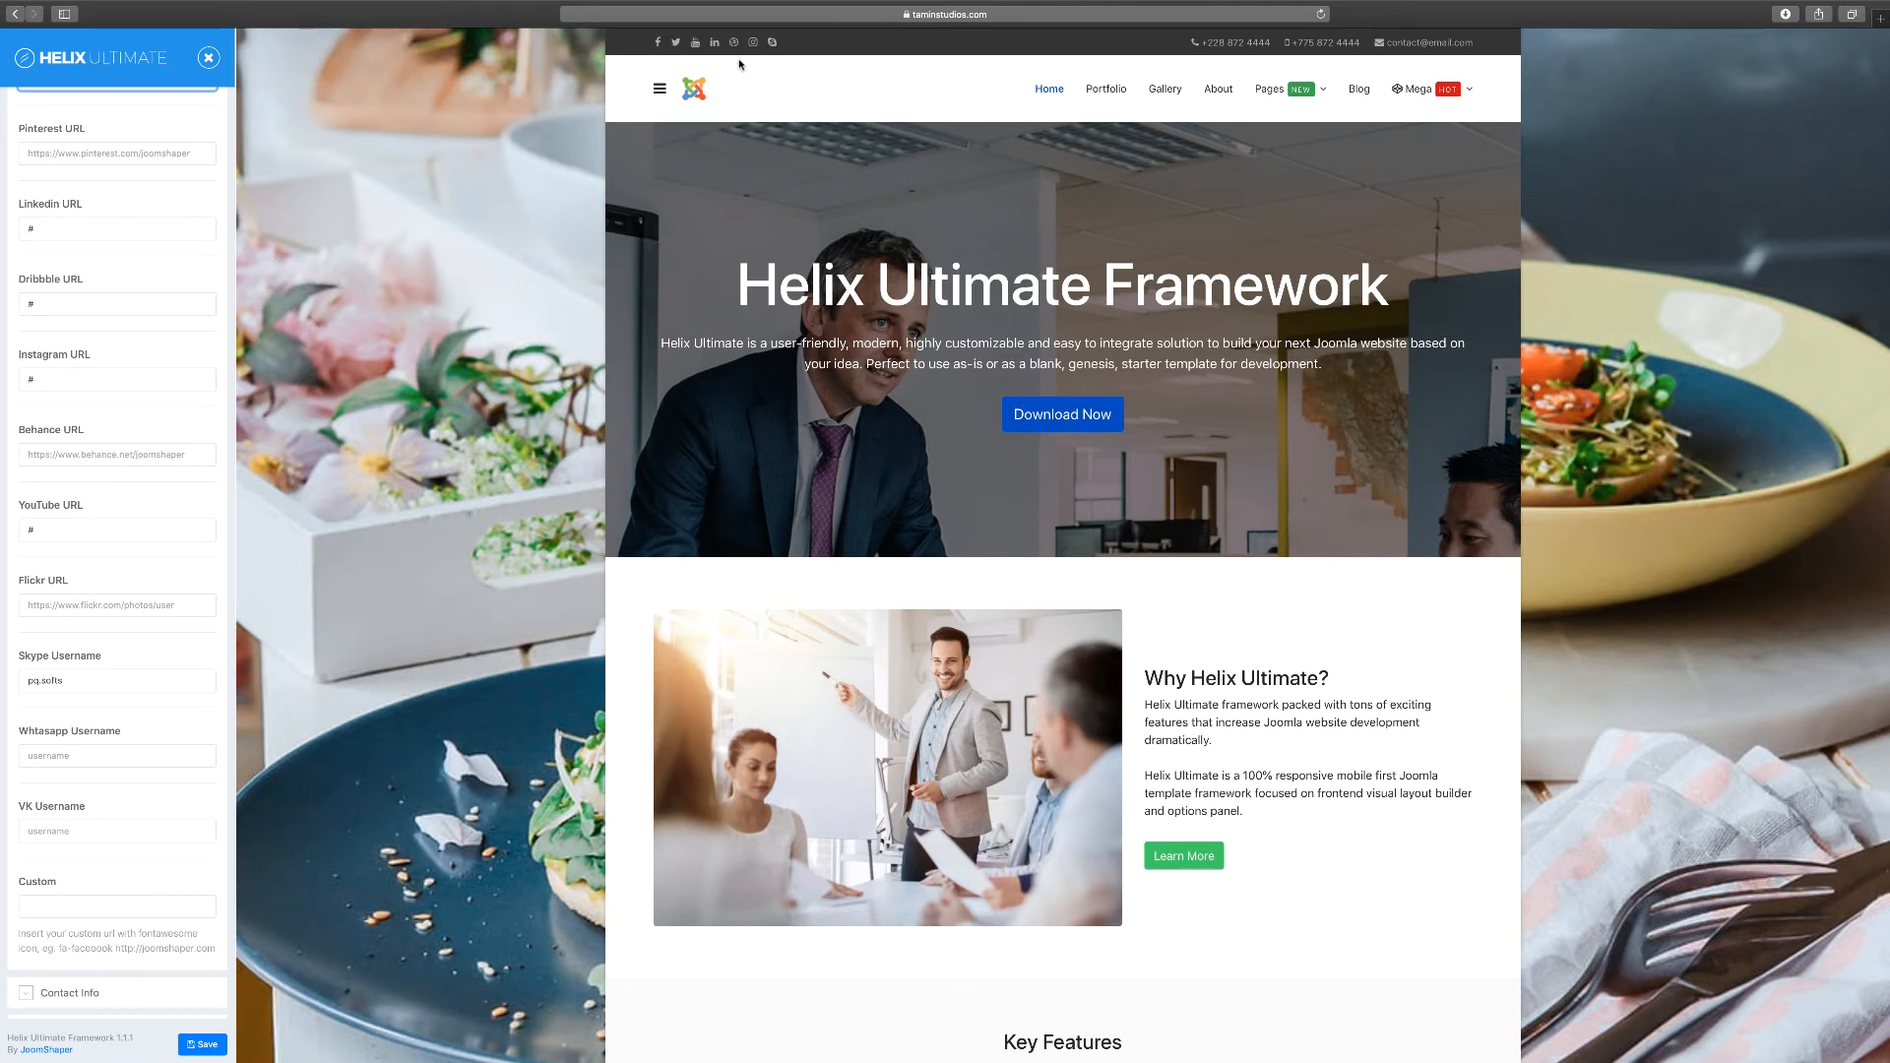
{"action": "left_click", "coordinate": [117, 906]}
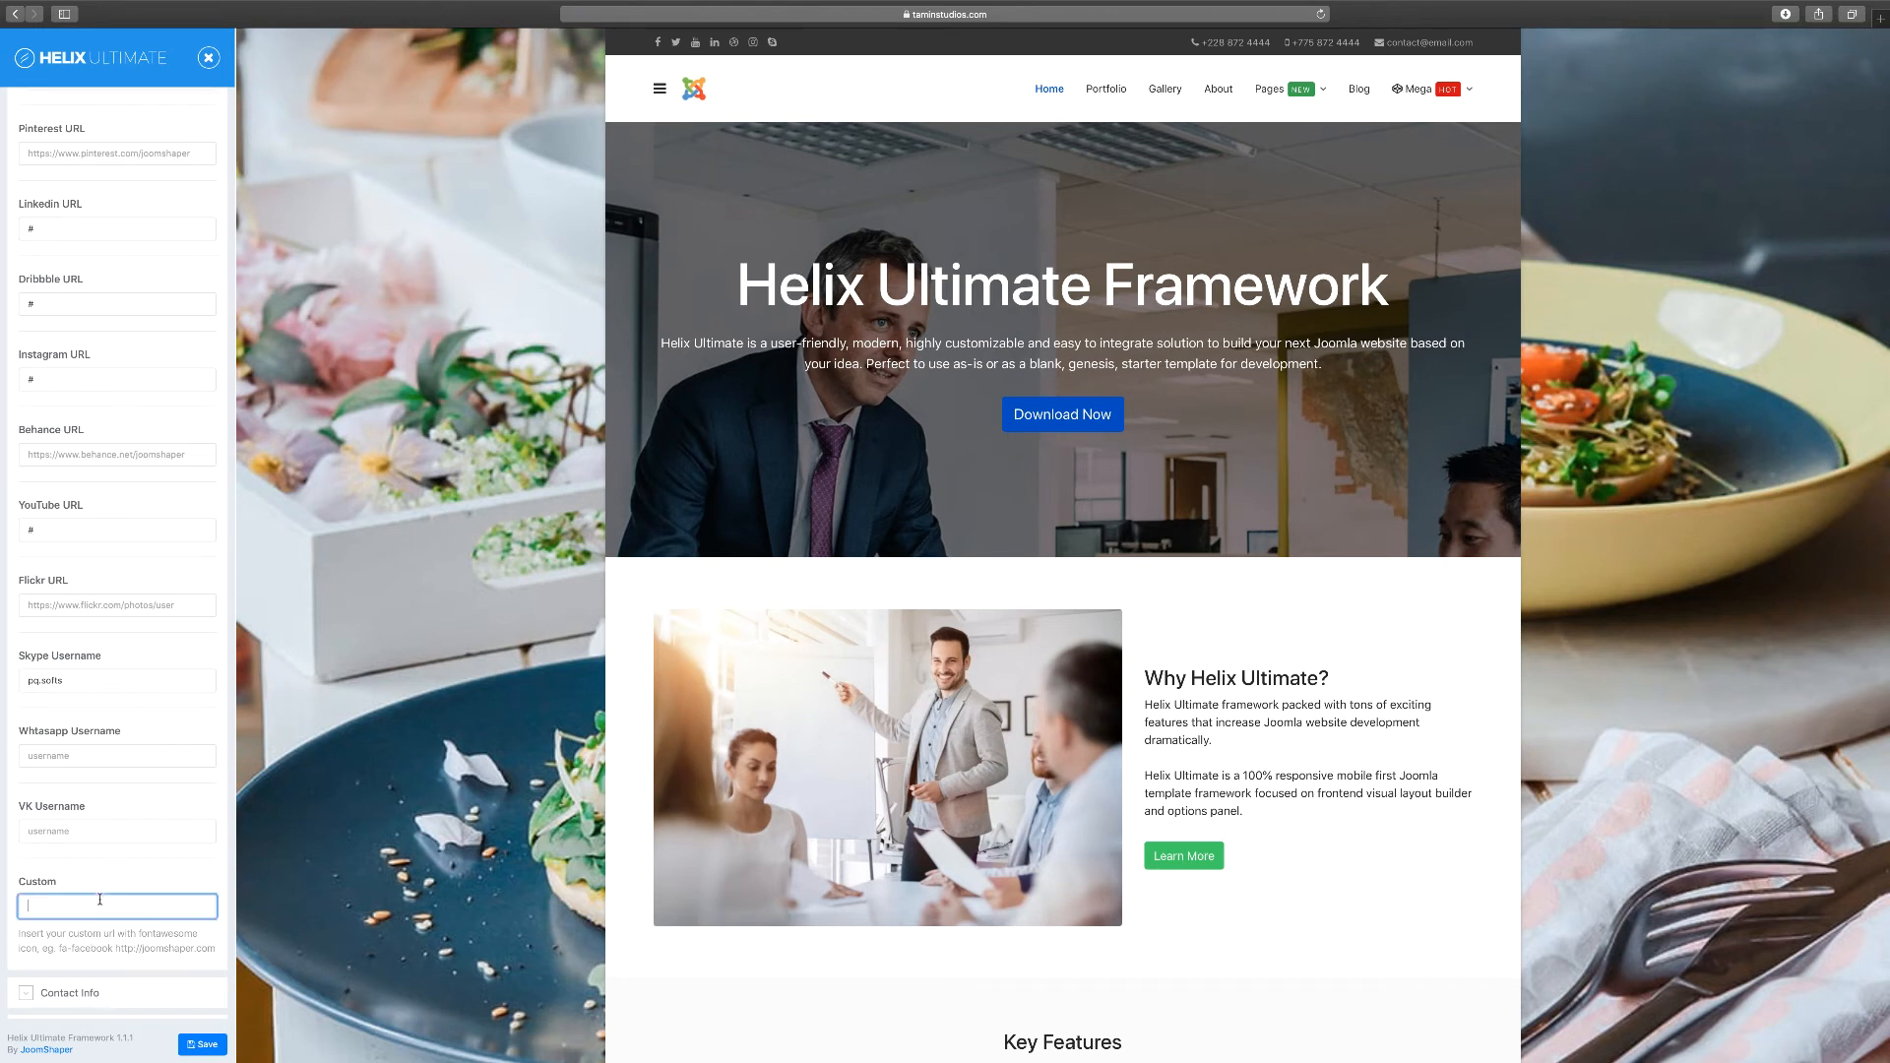
{"action": "type", "text": "fa-instagram"}
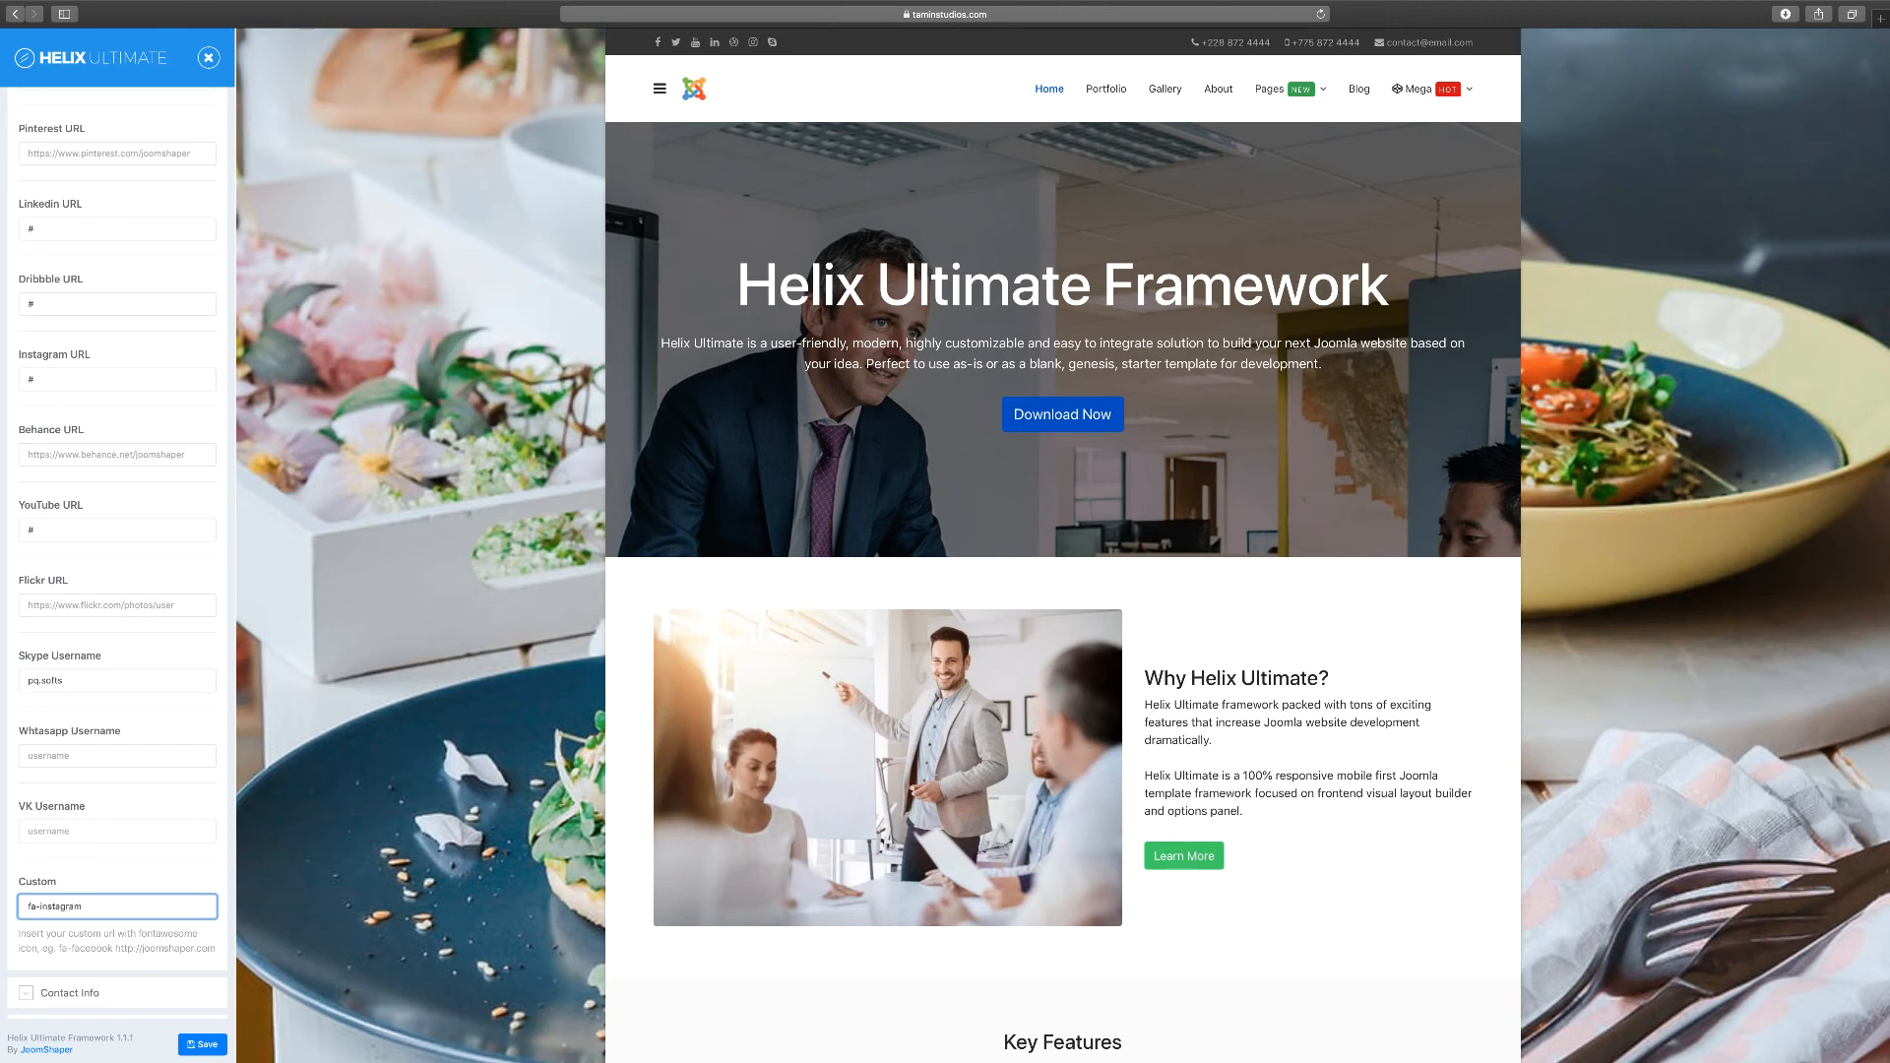
{"action": "type", "text": "https://"}
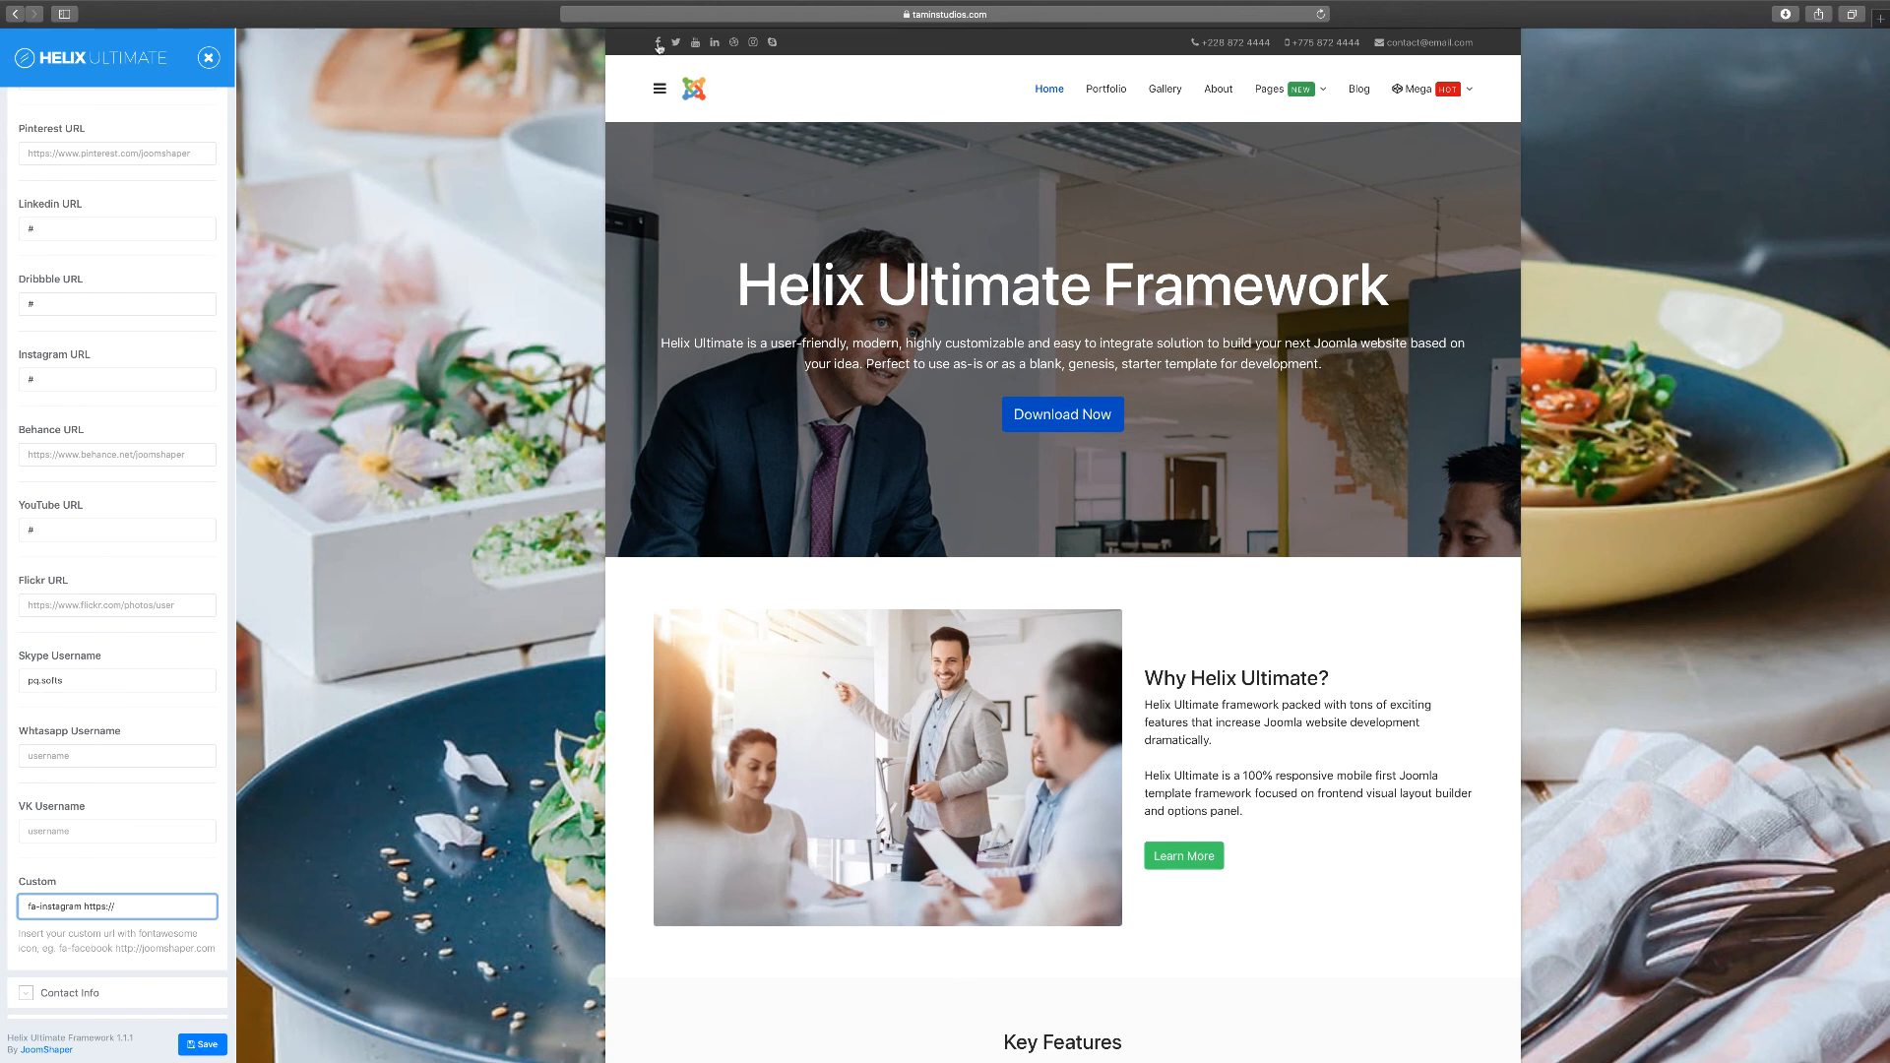
{"action": "mouse_move", "coordinate": [198, 778]}
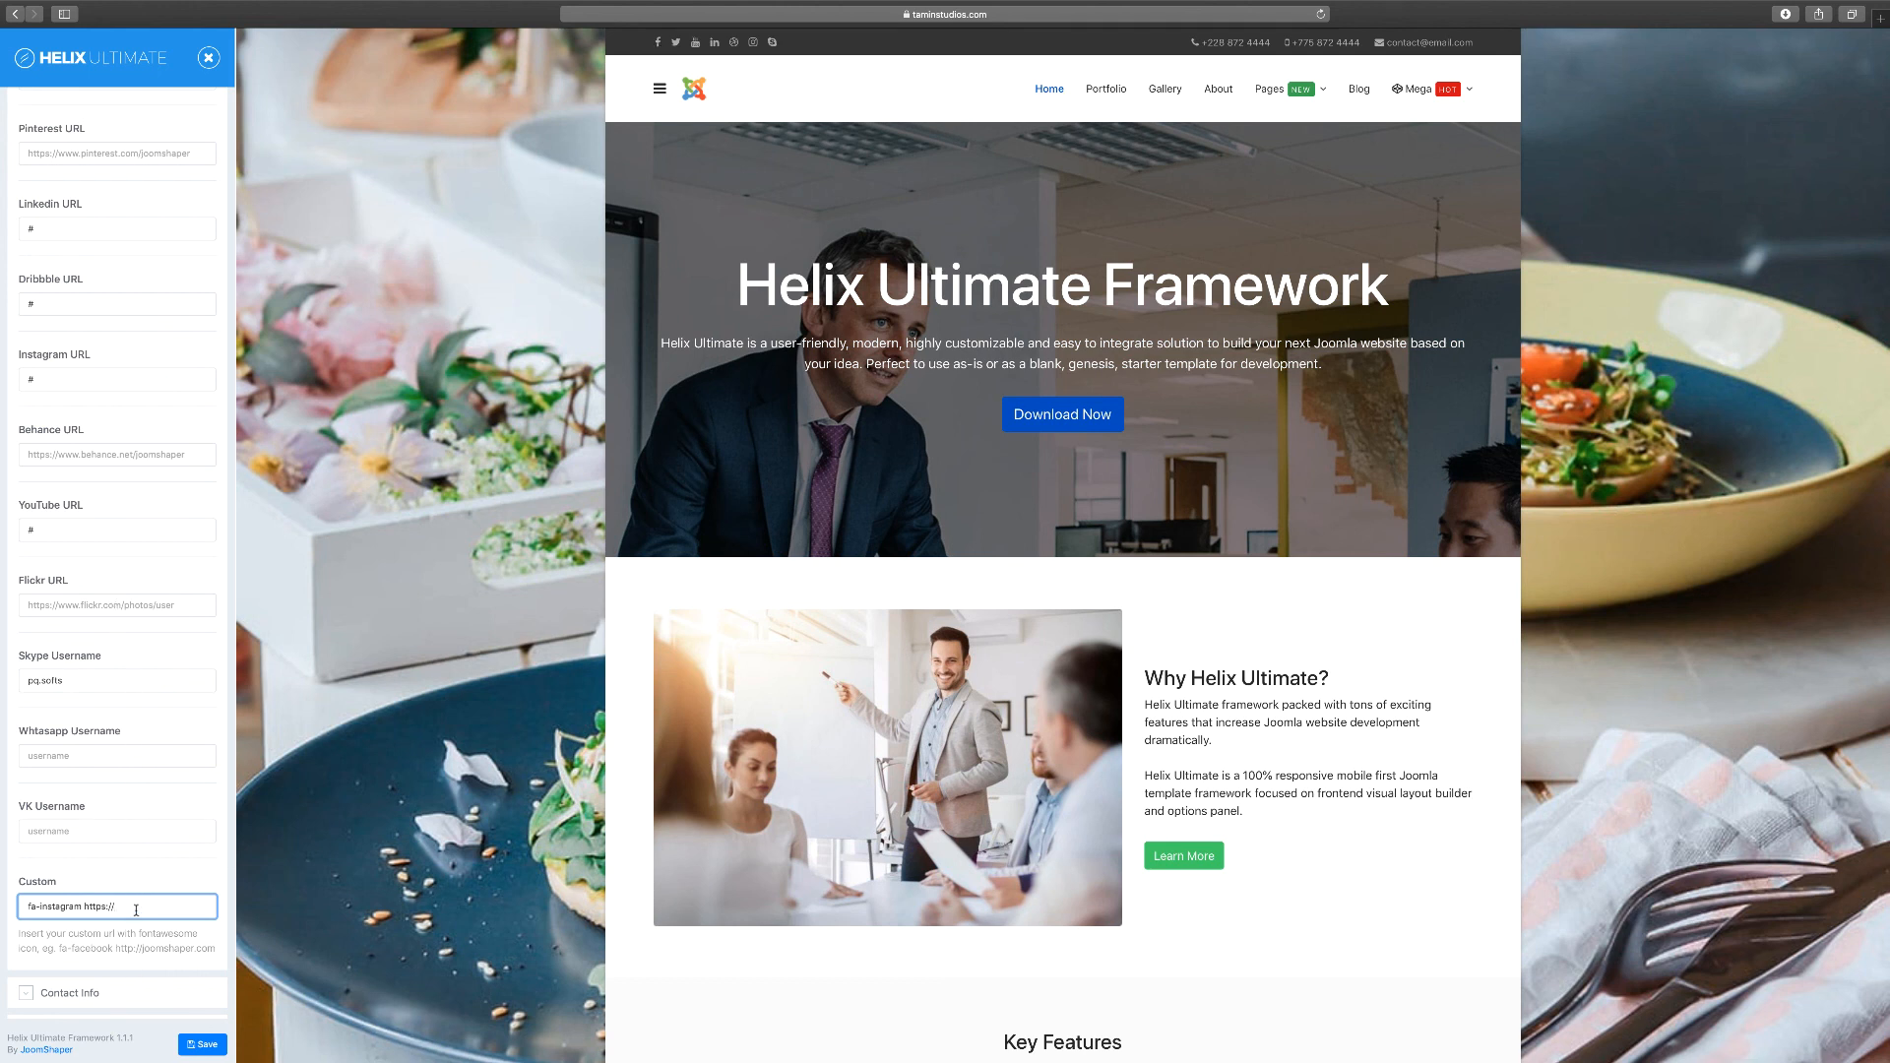
{"action": "type", "text": "yourcompany.com"}
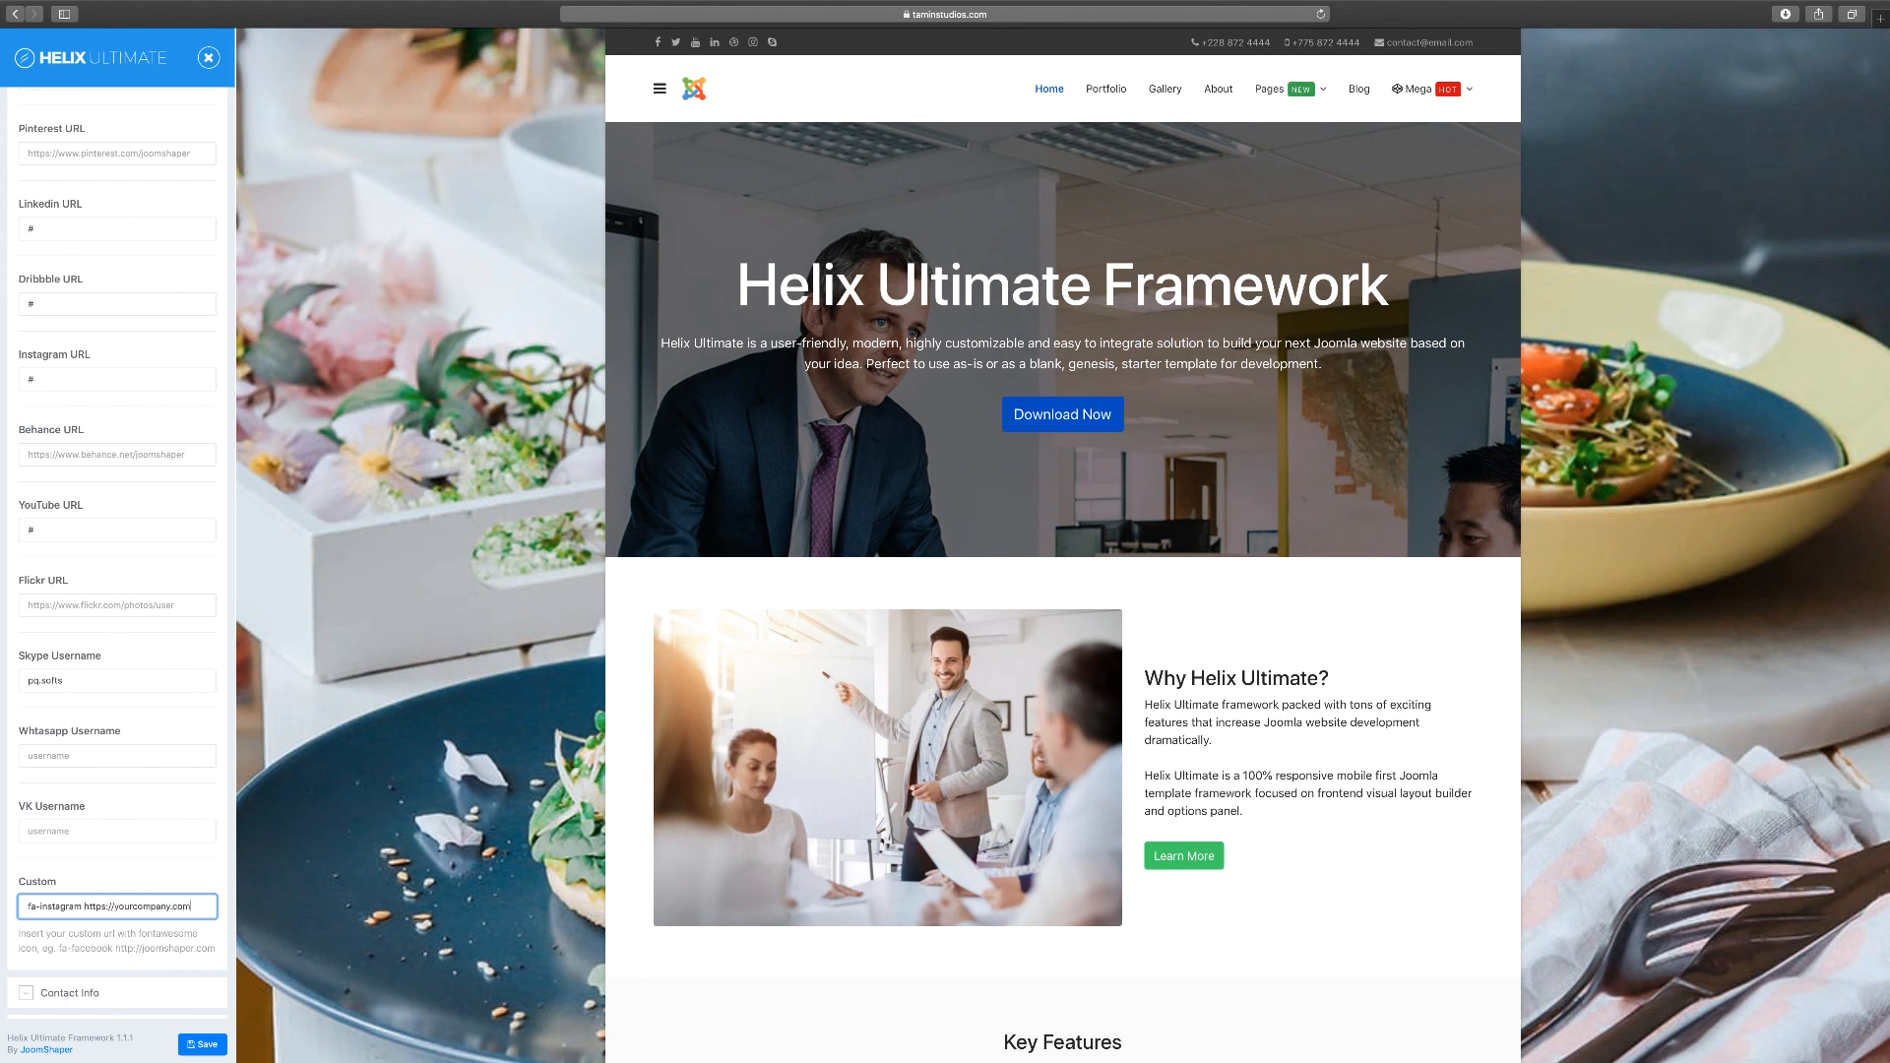